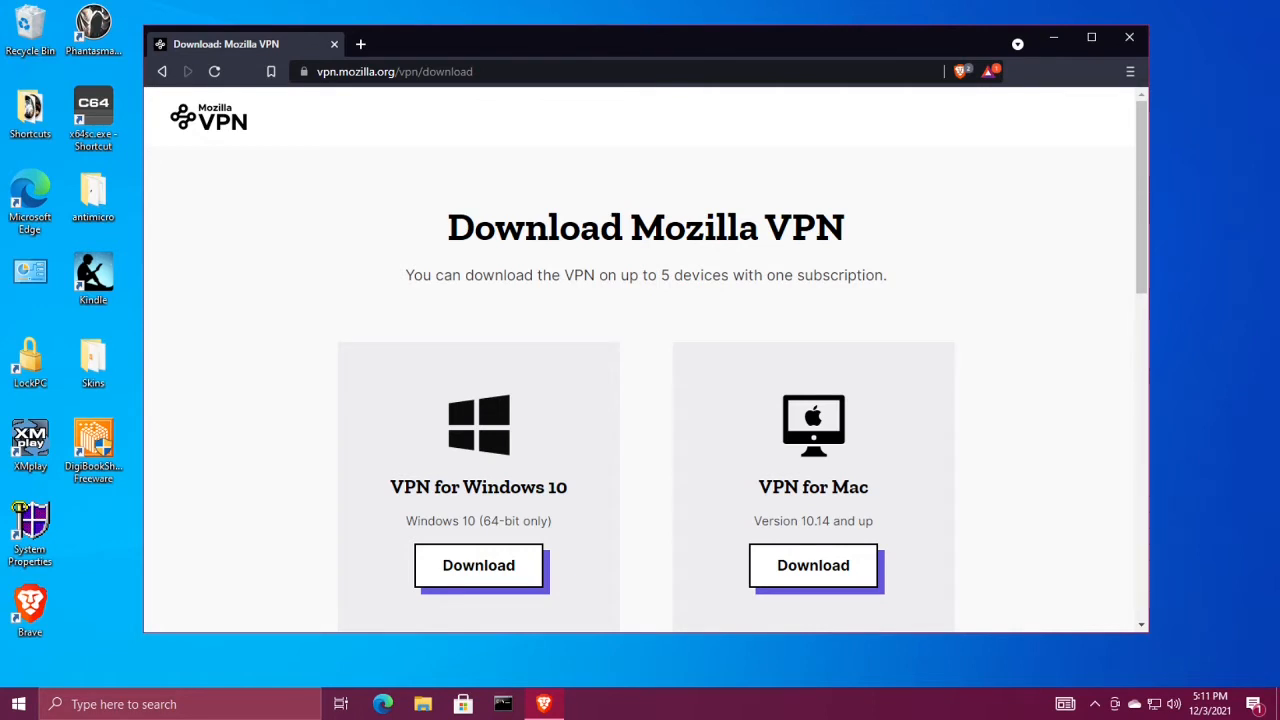
mouse_move(540, 555)
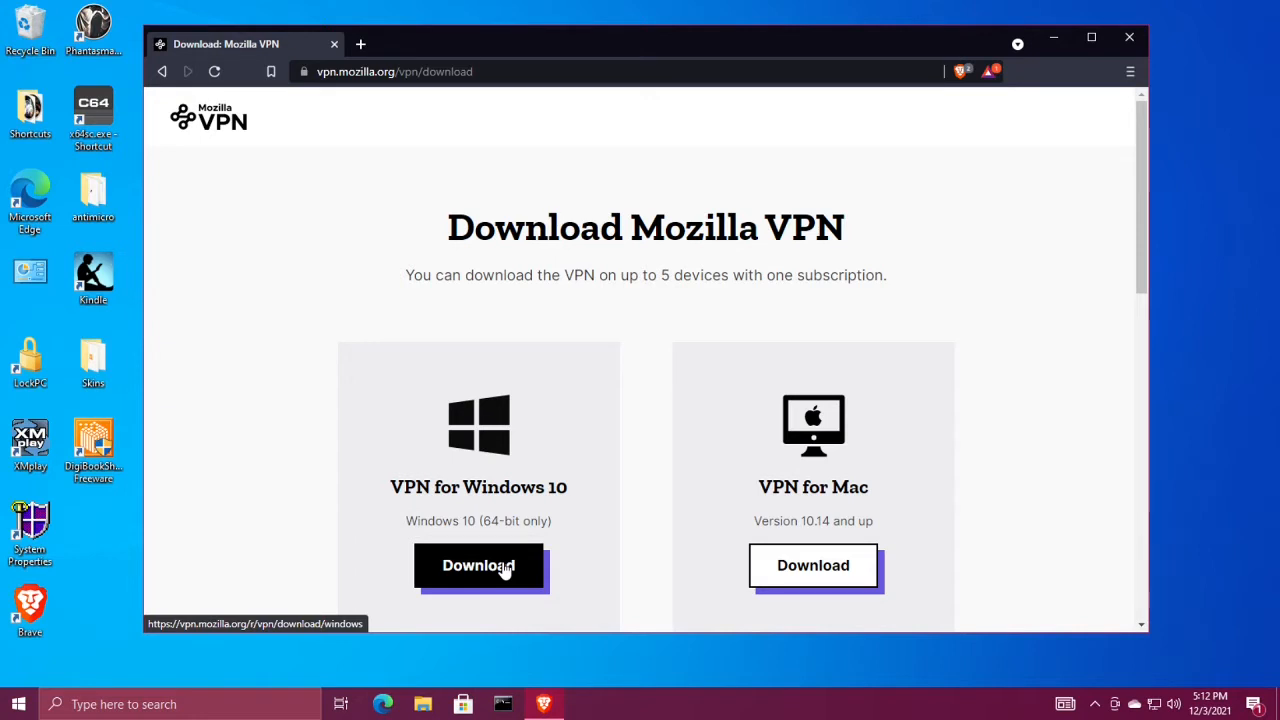
Download the Mozilla VPN Windows 10 installer, bringing up the MozillaVPN.msi save prompt
left_click(478, 565)
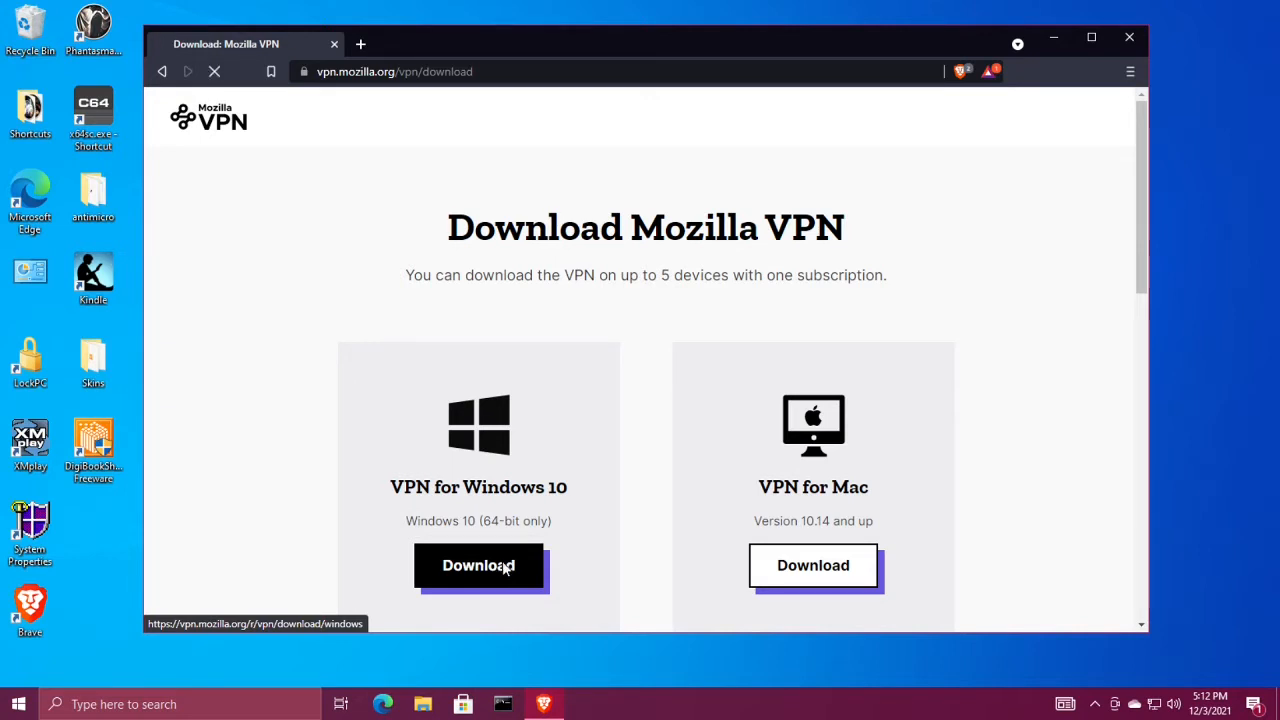
left_click(478, 565)
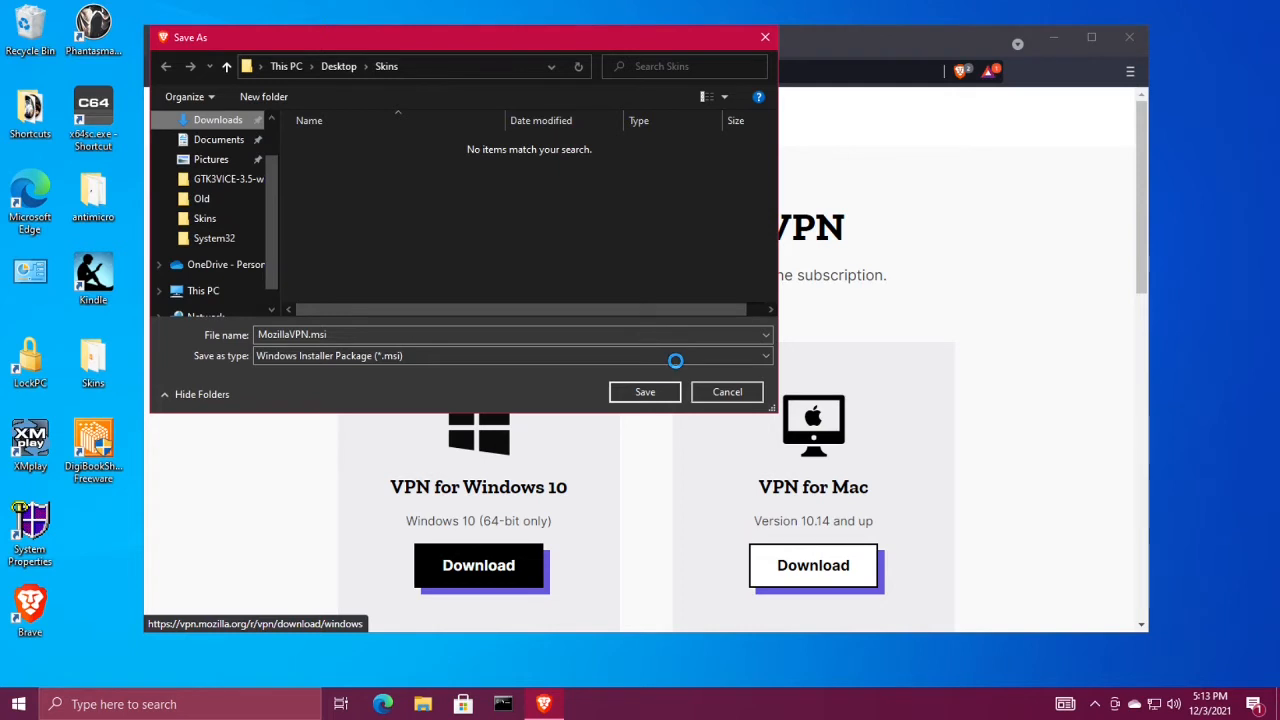
Save MozillaVPN.msi to Downloads and launch it from Brave's download bar
left_click(218, 119)
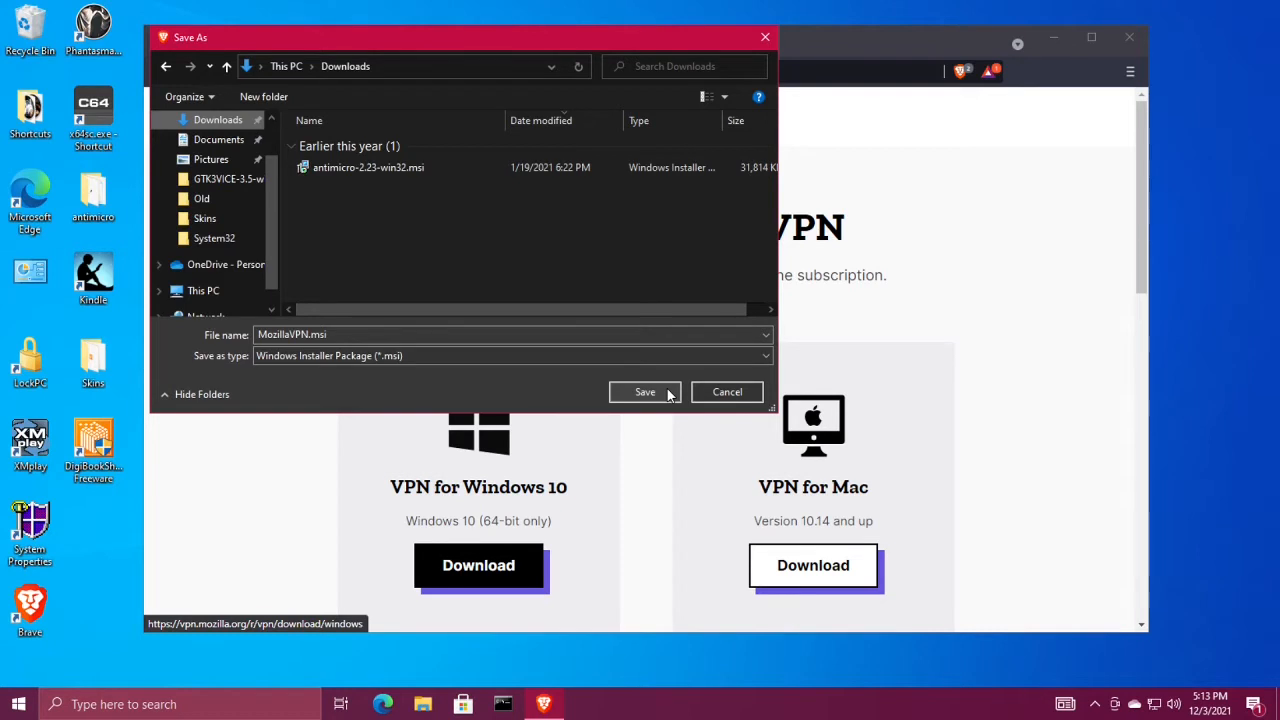
left_click(644, 391)
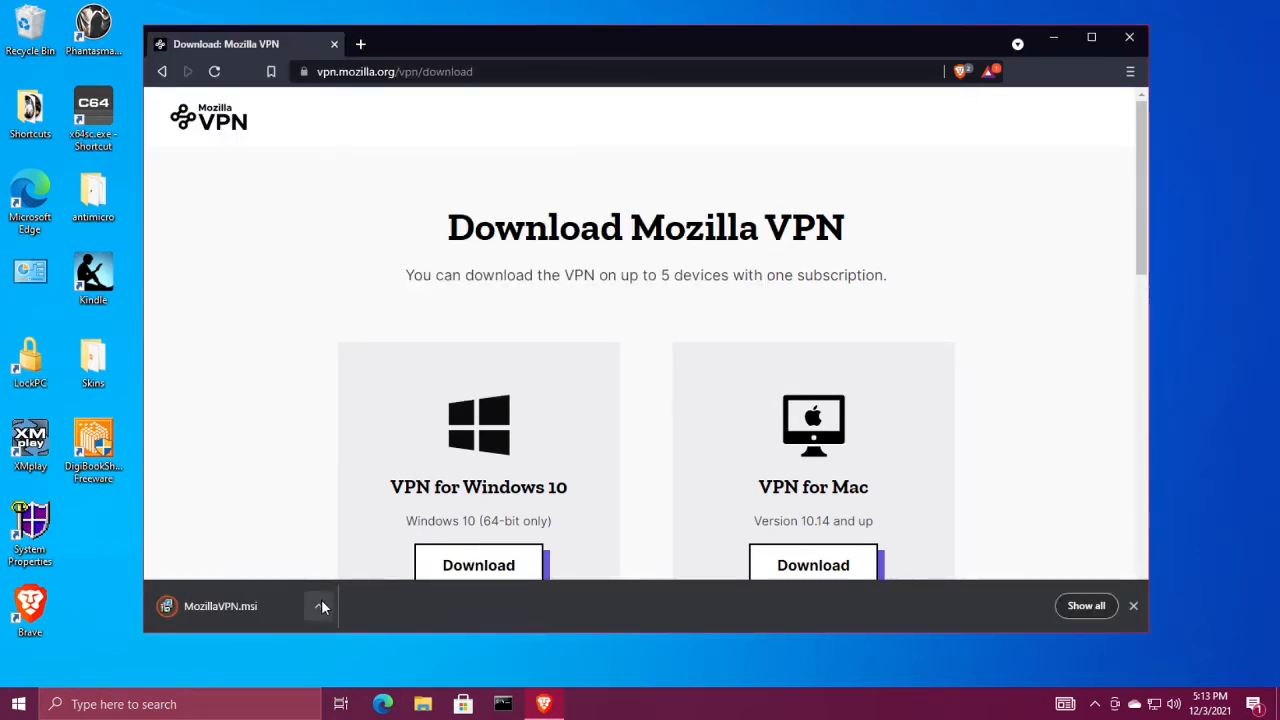
left_click(320, 606)
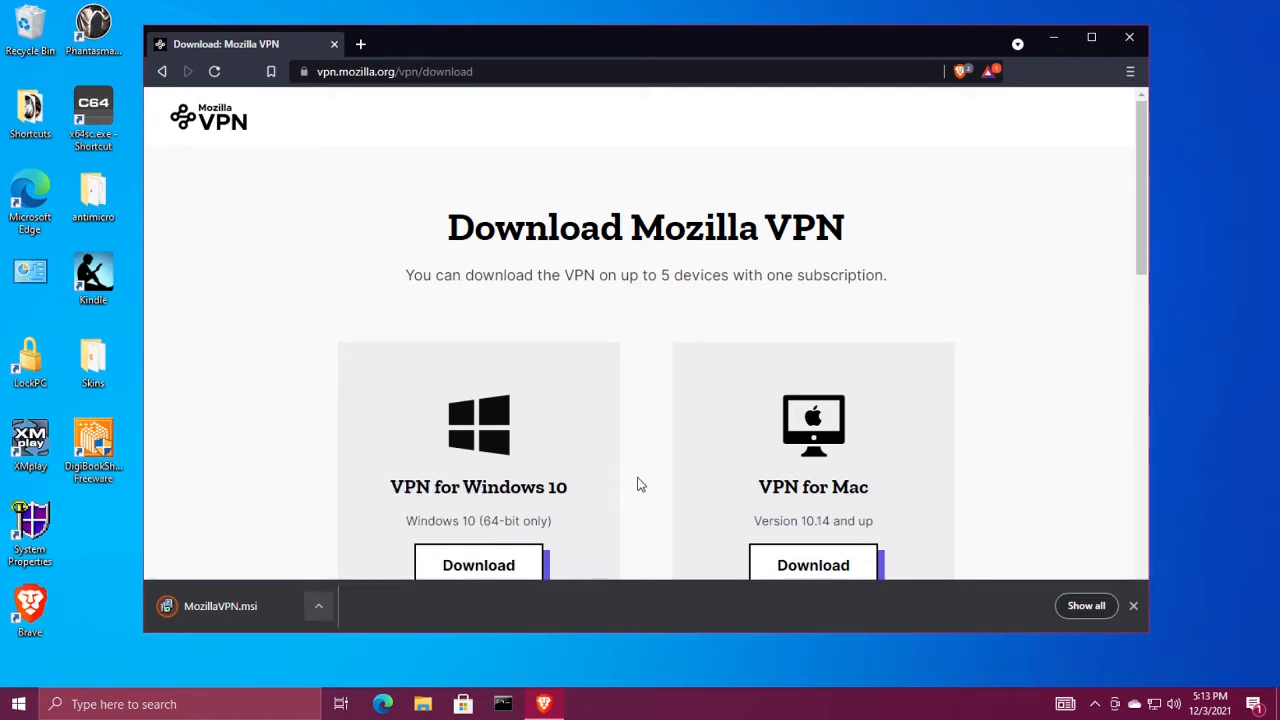
left_click(1133, 605)
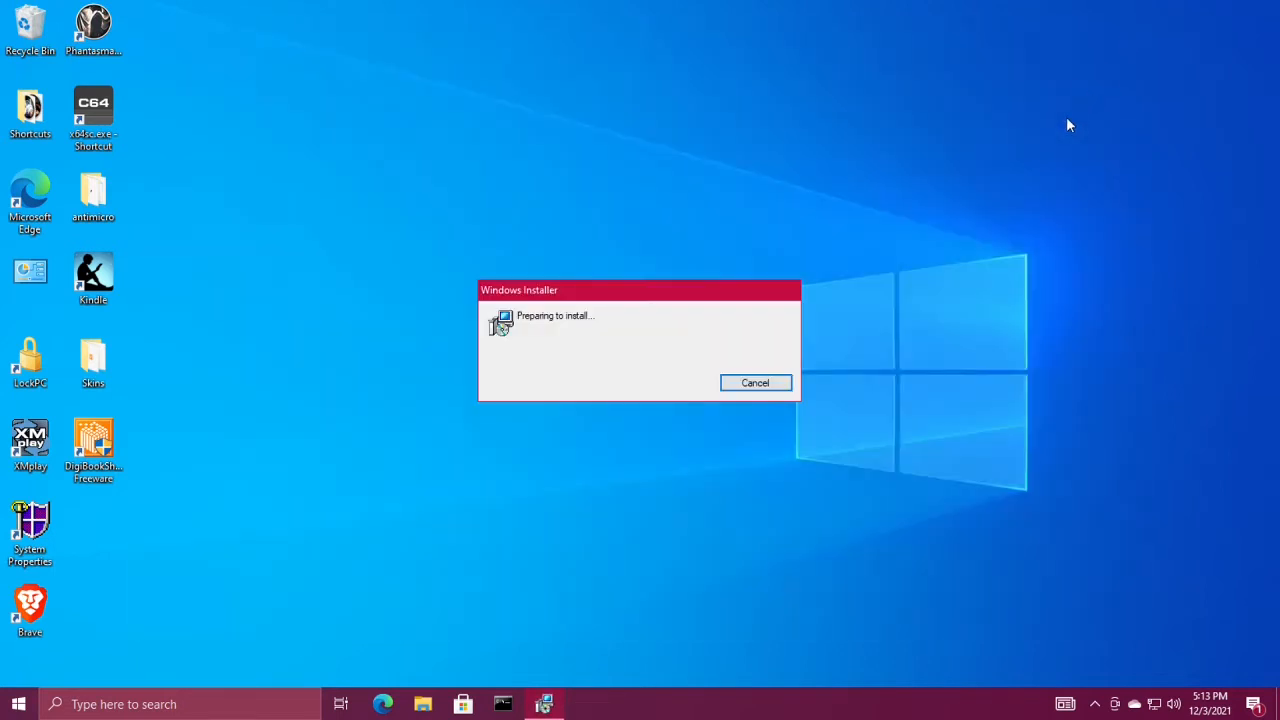
mouse_move(883, 407)
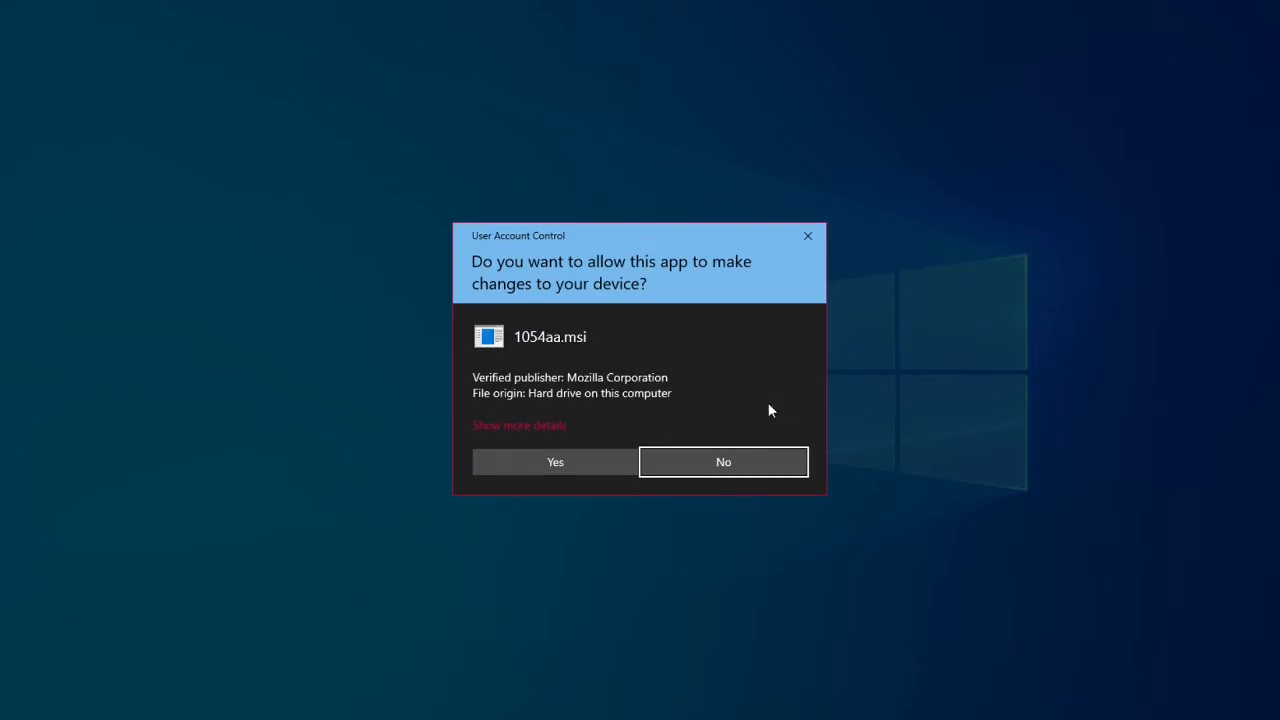
Approve the User Account Control prompt so Mozilla VPN installs to the welcome screen
left_click(555, 461)
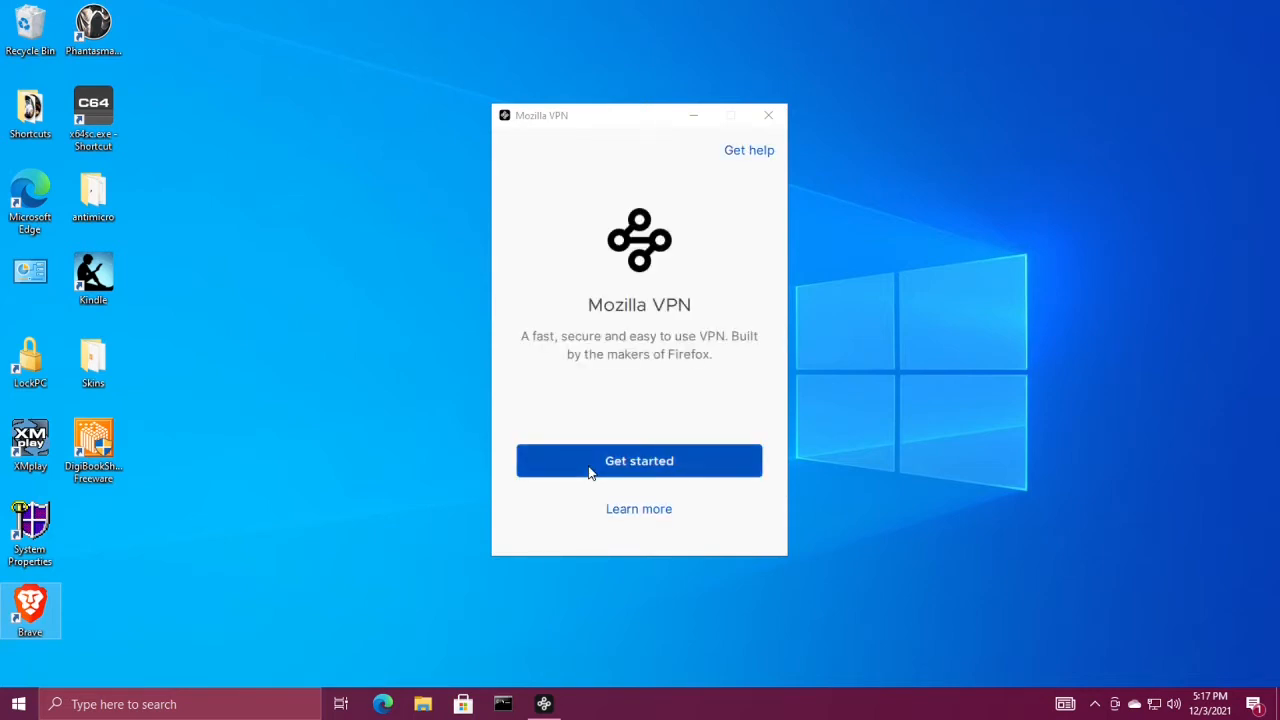
Start Mozilla VPN setup and open the Firefox account sign-in in Microsoft Edge
left_click(639, 460)
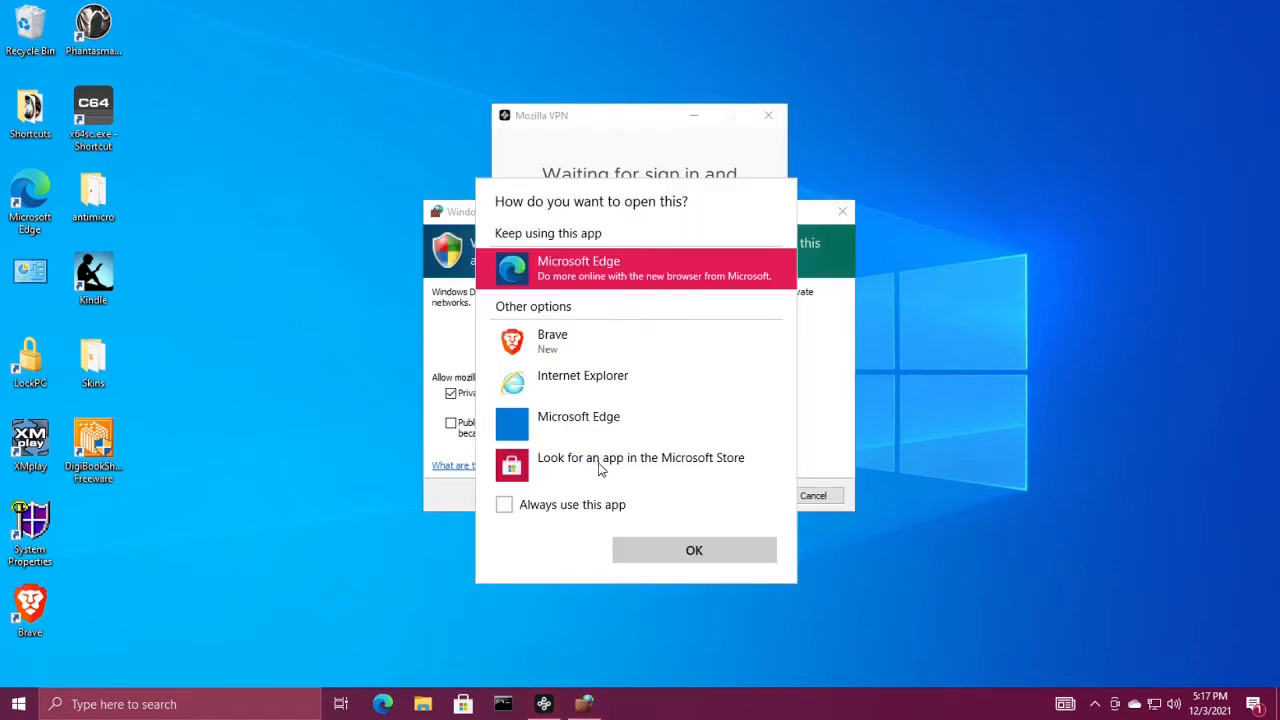
mouse_move(694, 550)
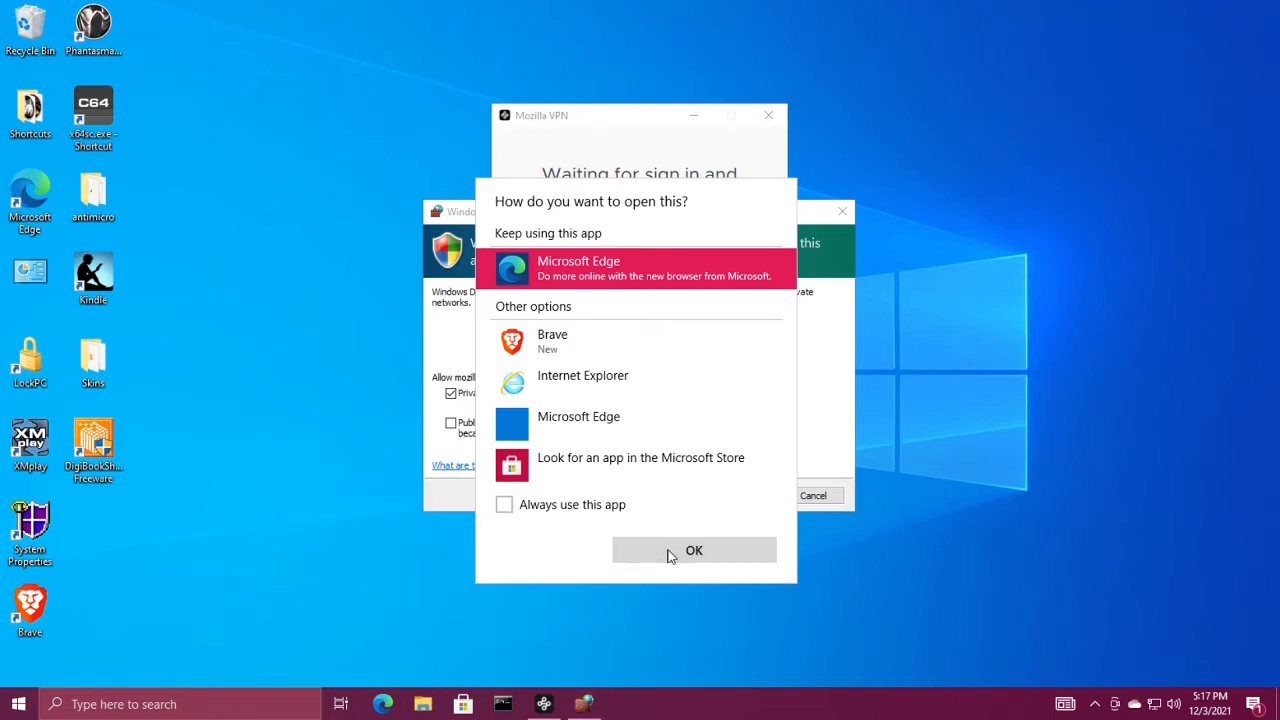
left_click(694, 550)
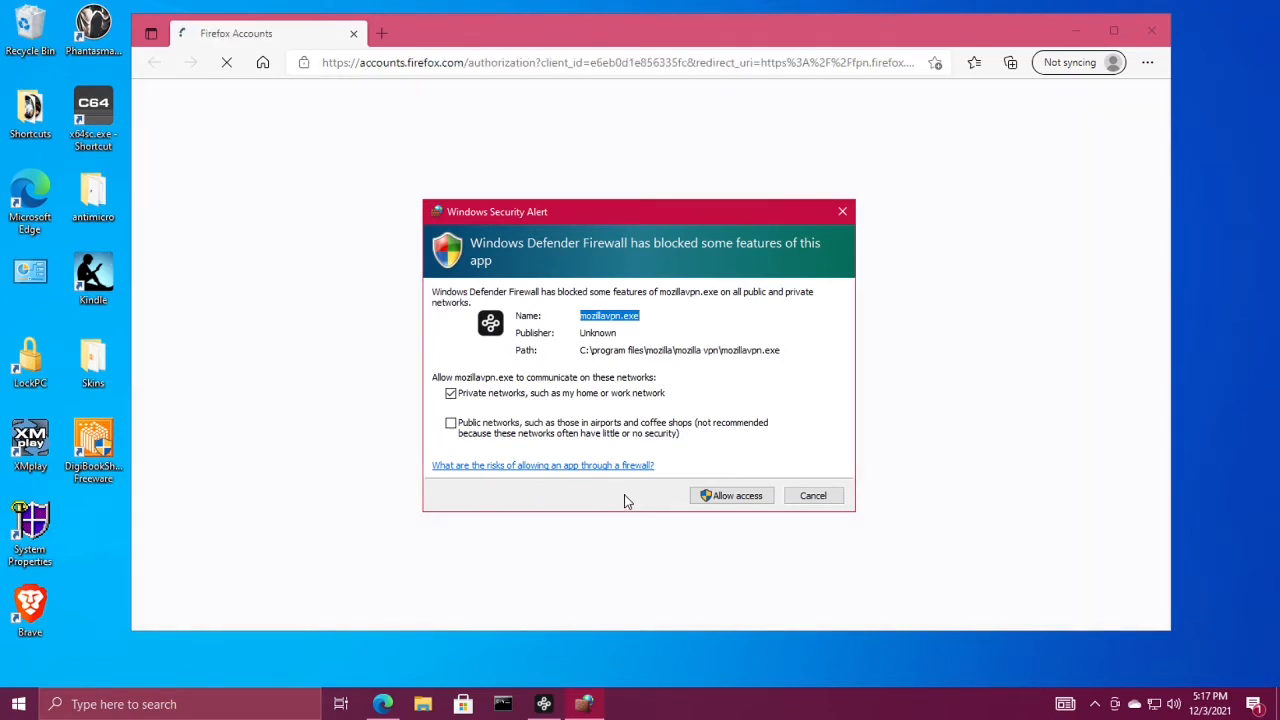
Allow Mozilla VPN through the firewall on public networks and finish the Firefox sign-in
left_click(451, 423)
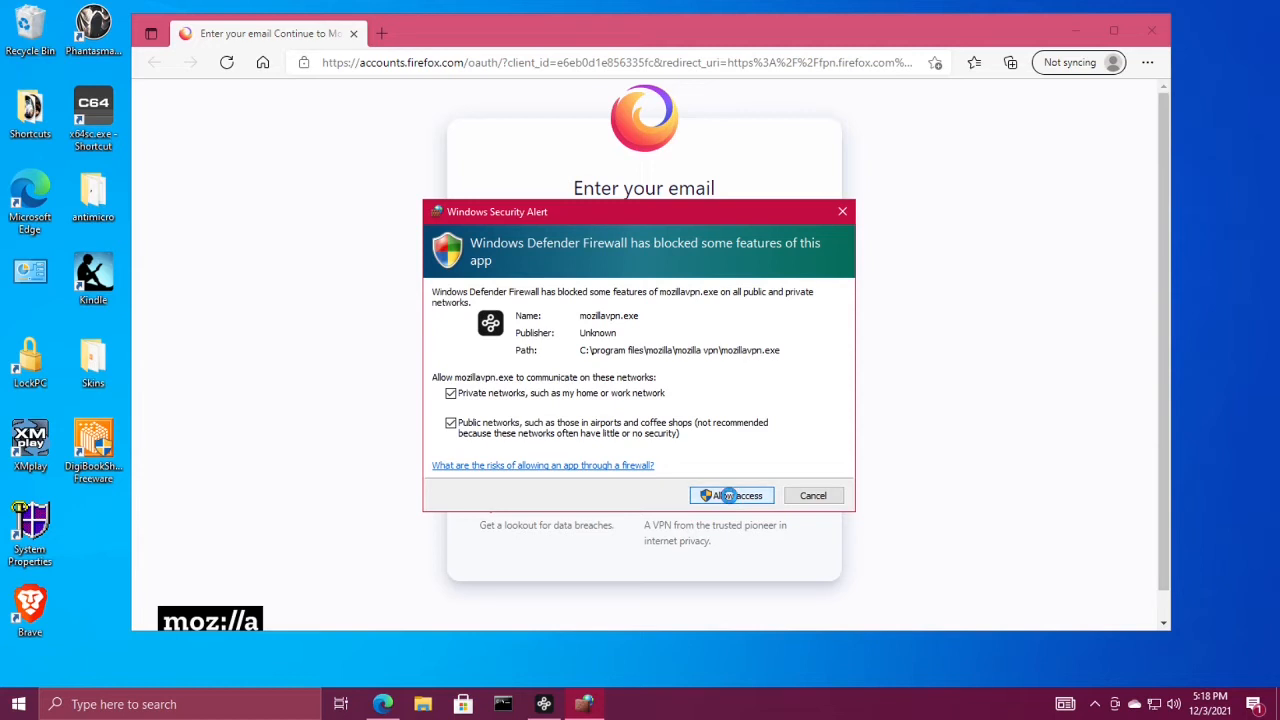
left_click(731, 495)
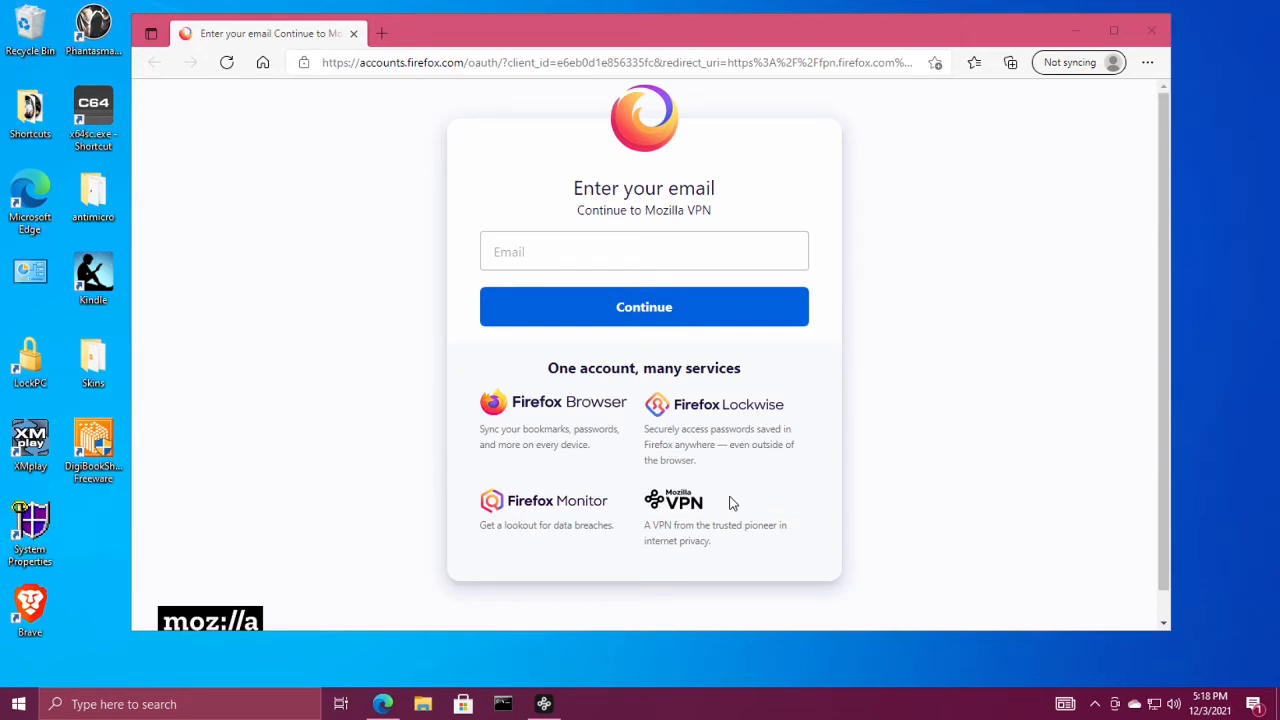
mouse_move(846, 458)
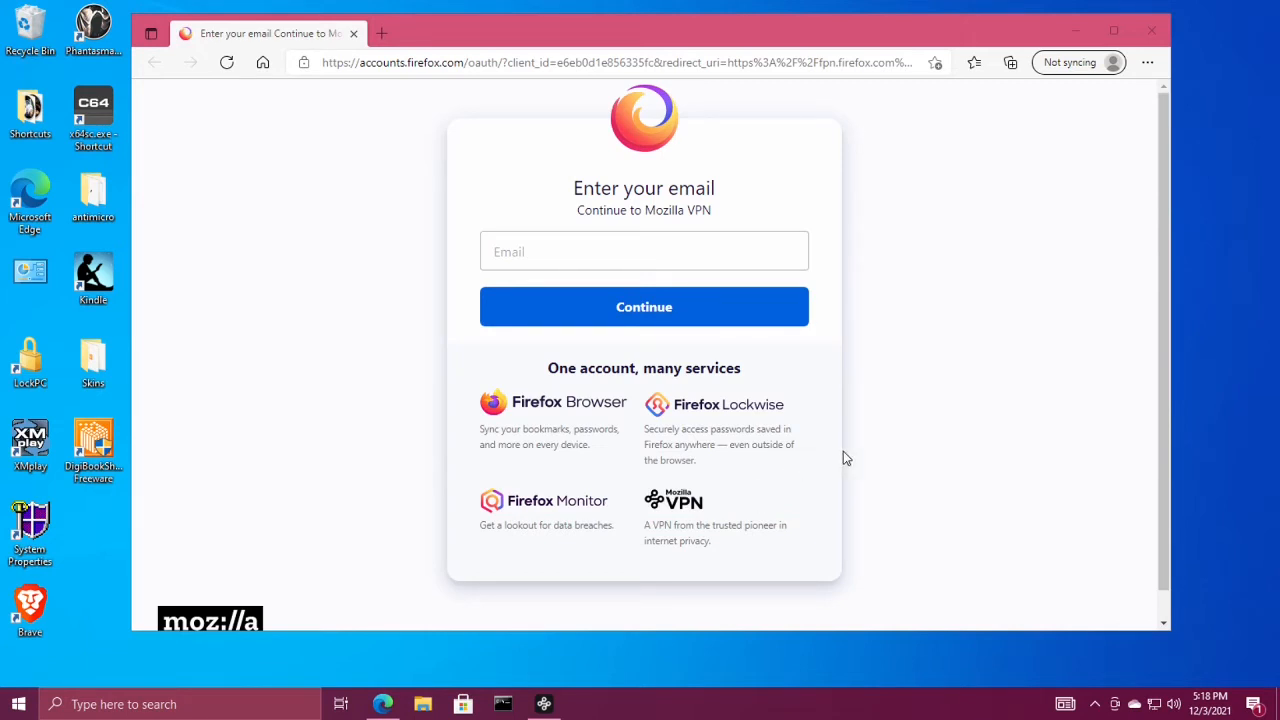
left_click(644, 306)
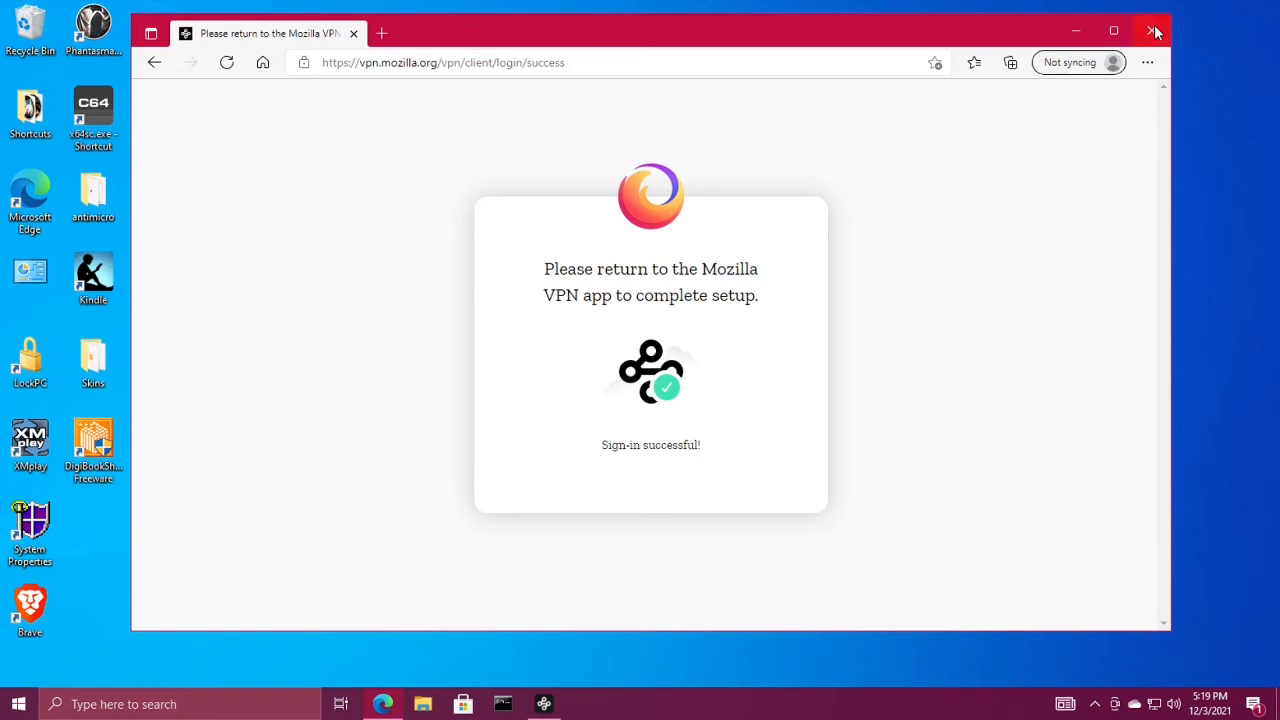
Close Edge, accept Quick access, and allow data collection on this device
left_click(1155, 32)
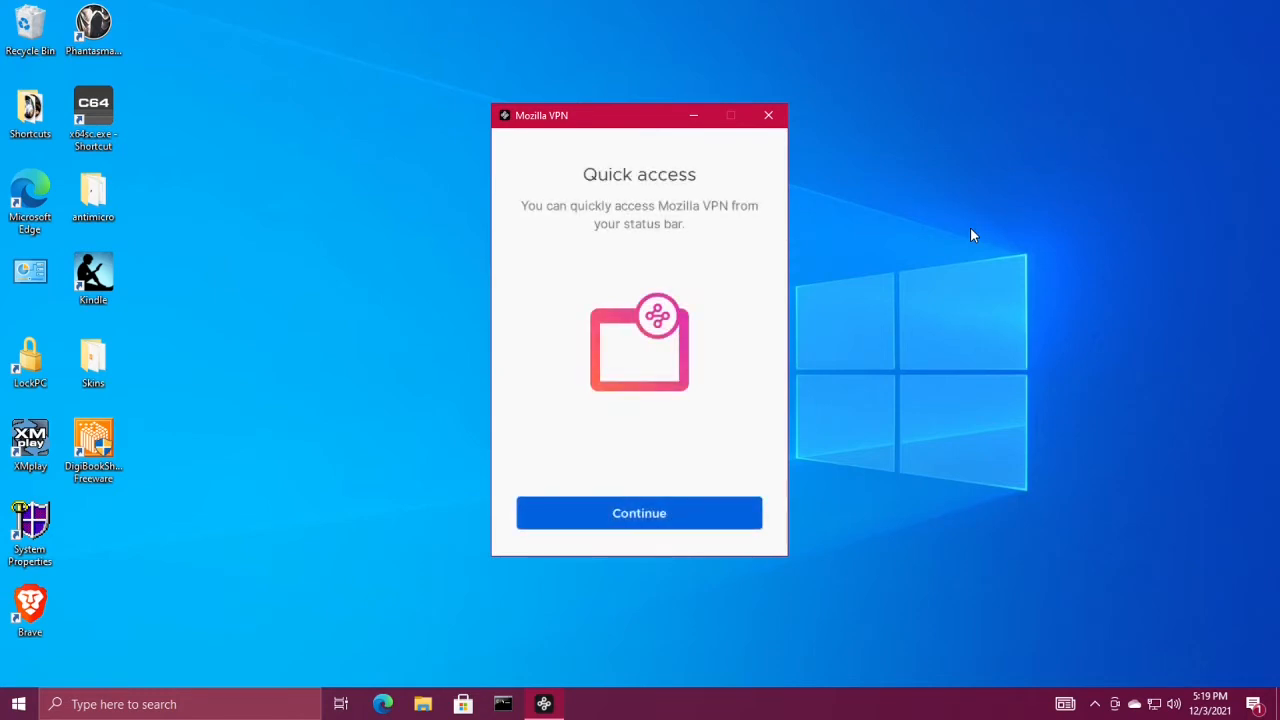
mouse_move(962, 248)
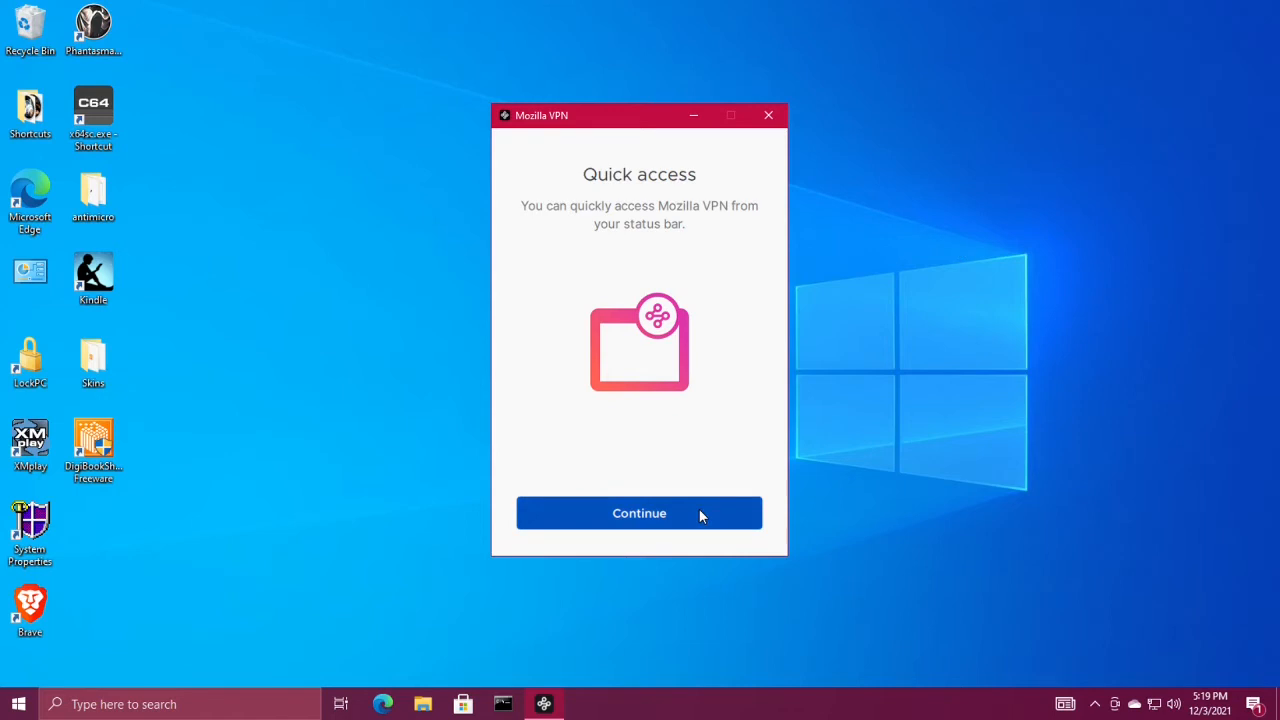
left_click(639, 512)
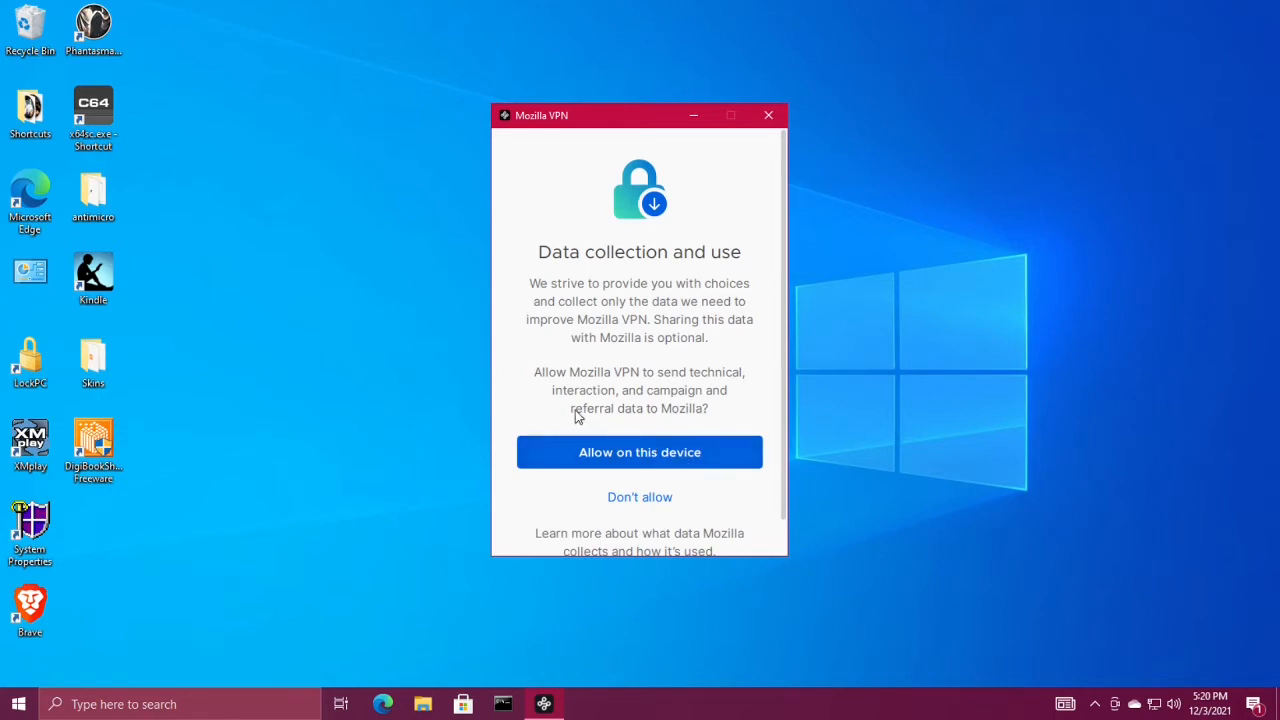
mouse_move(673, 420)
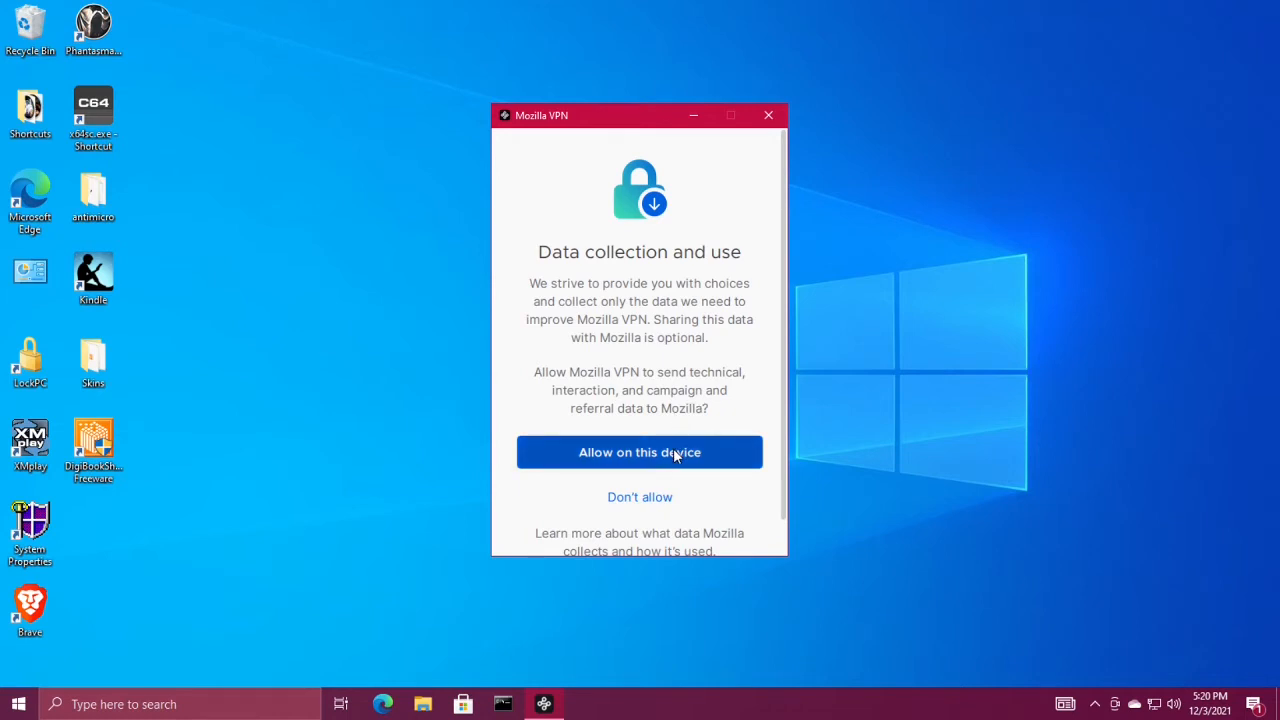
left_click(639, 452)
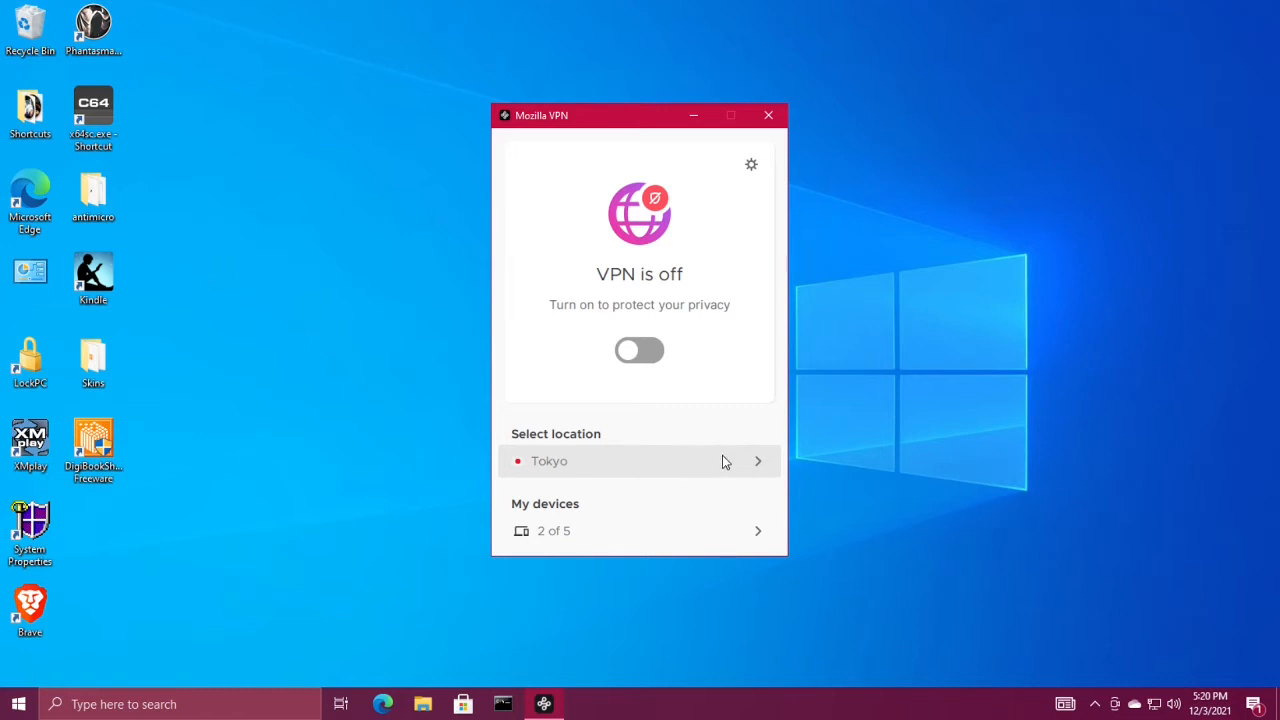
Pick Atlanta as the single server location
left_click(640, 461)
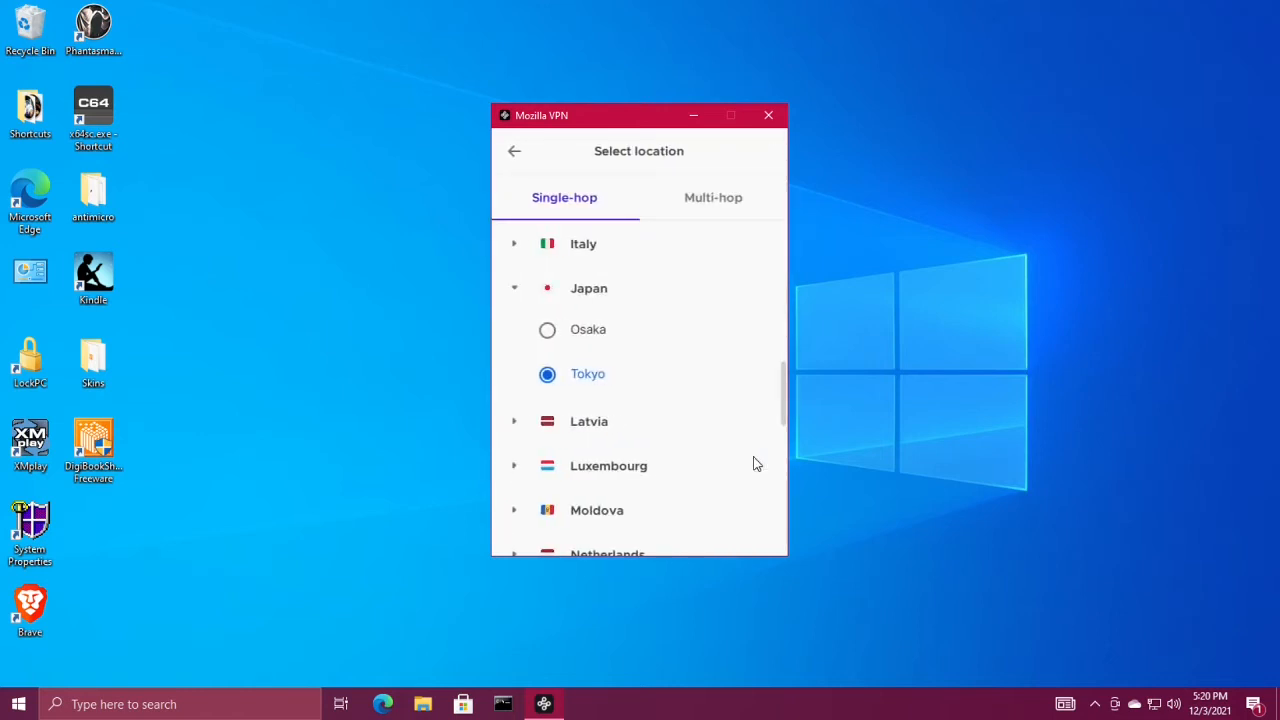
mouse_move(790, 418)
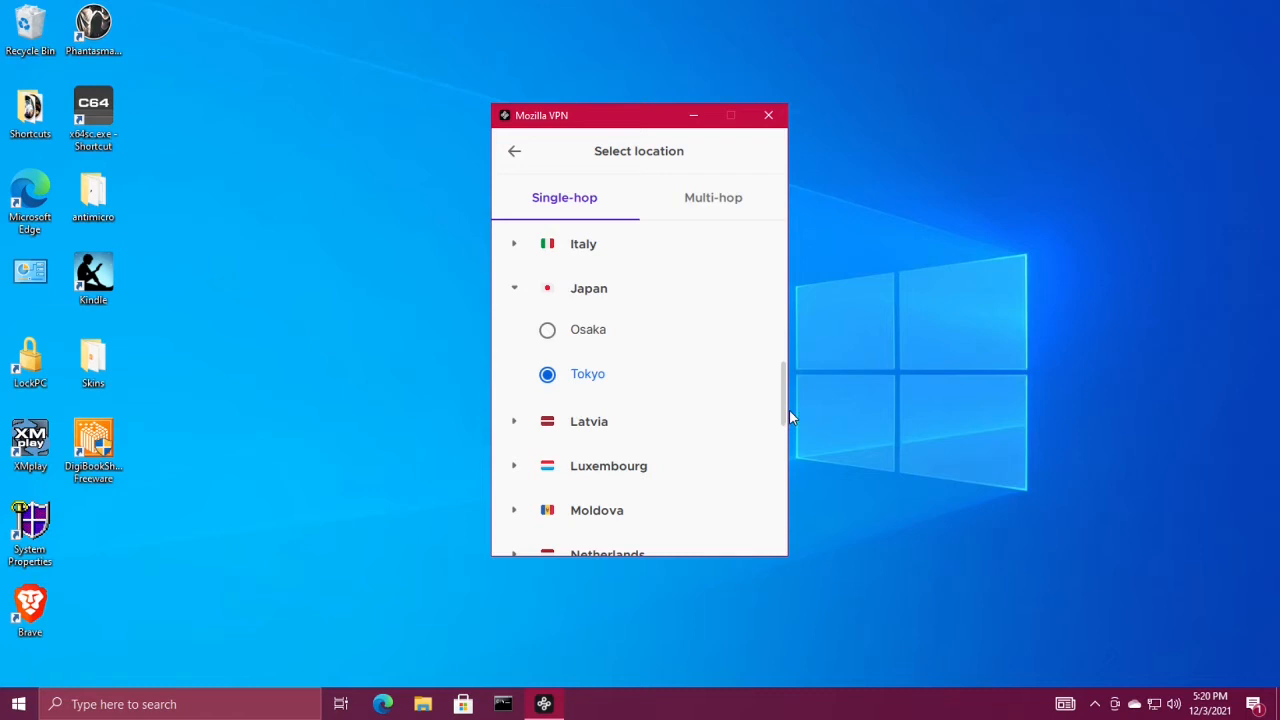
scroll("down", 3)
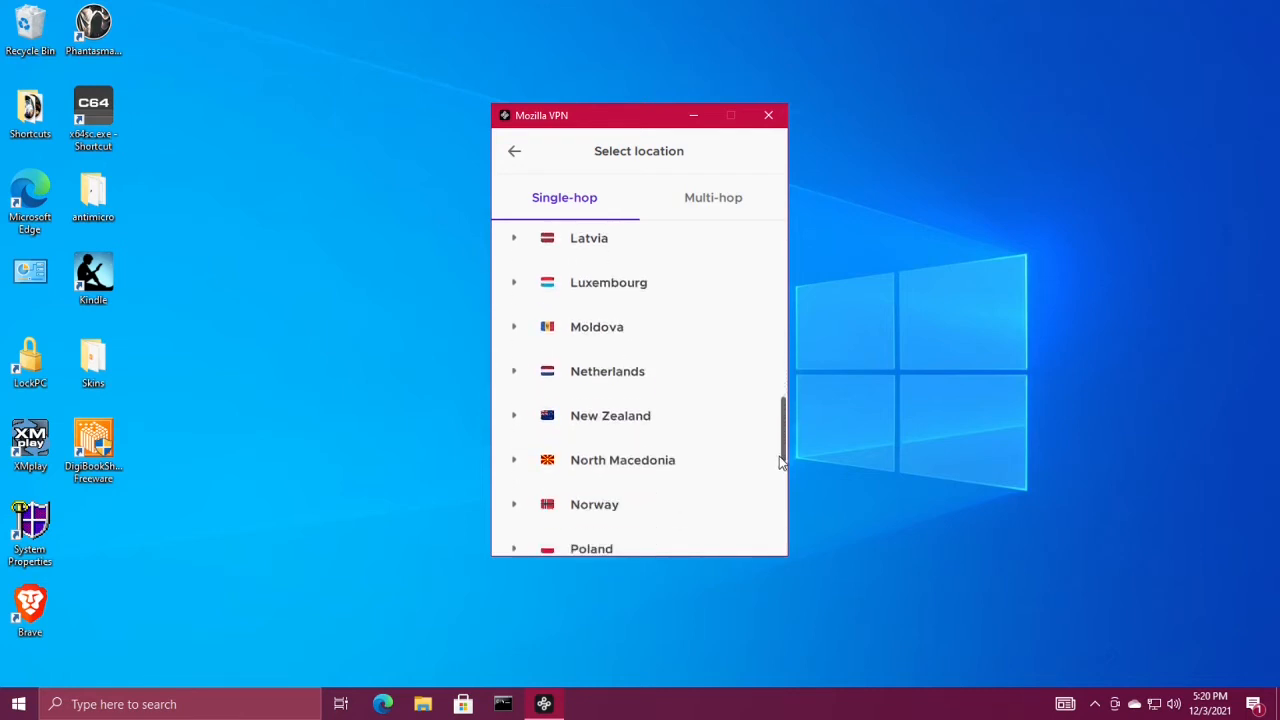
scroll("down", 3)
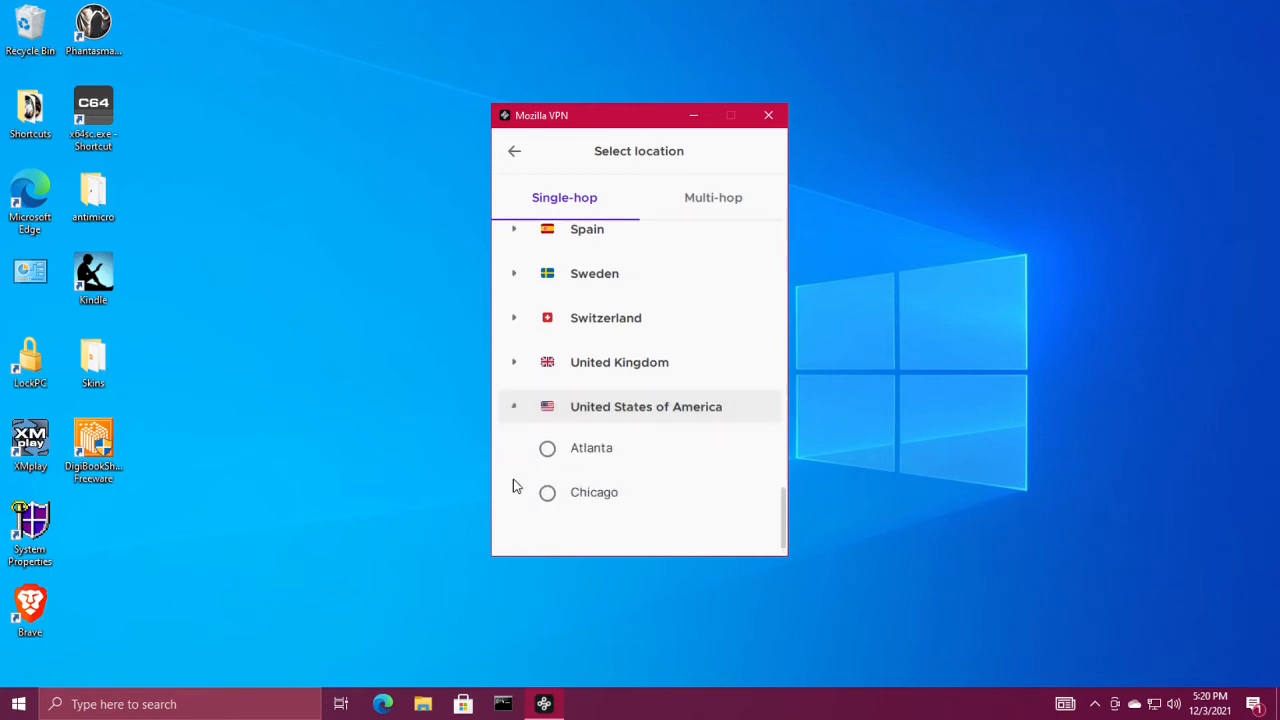
scroll("down", 3)
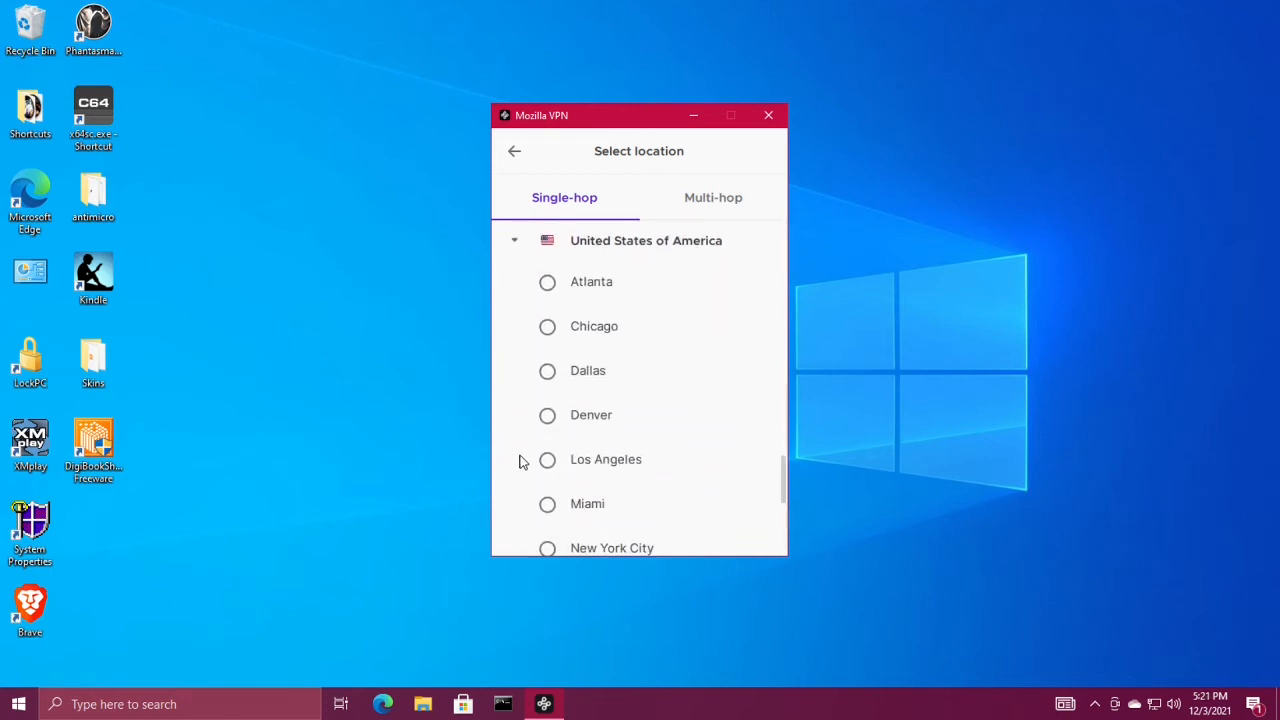
mouse_move(550, 290)
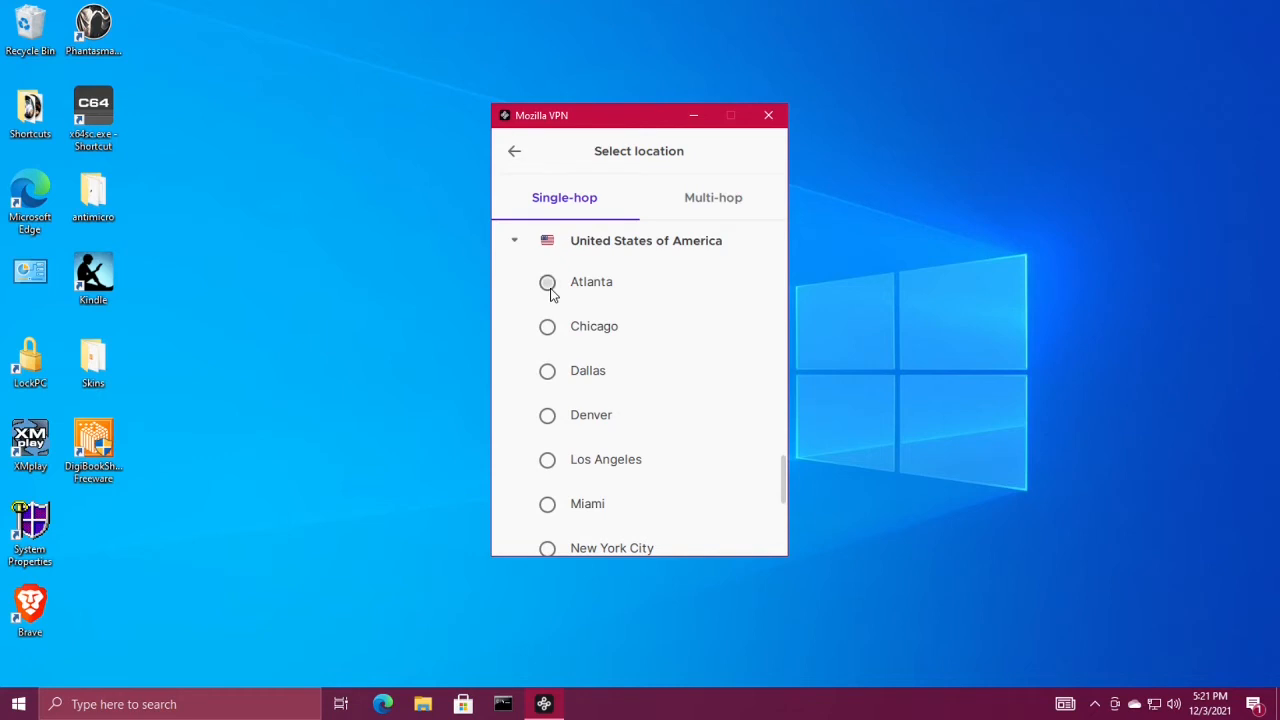
left_click(547, 282)
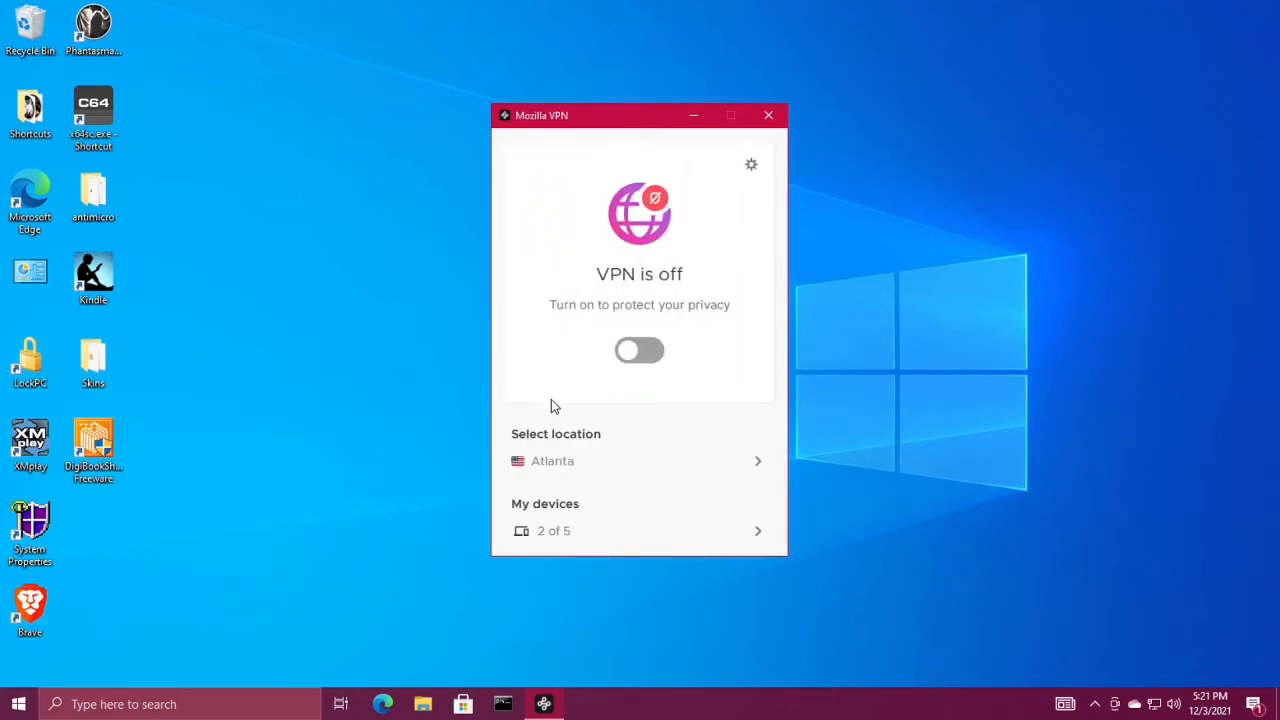
mouse_move(712, 461)
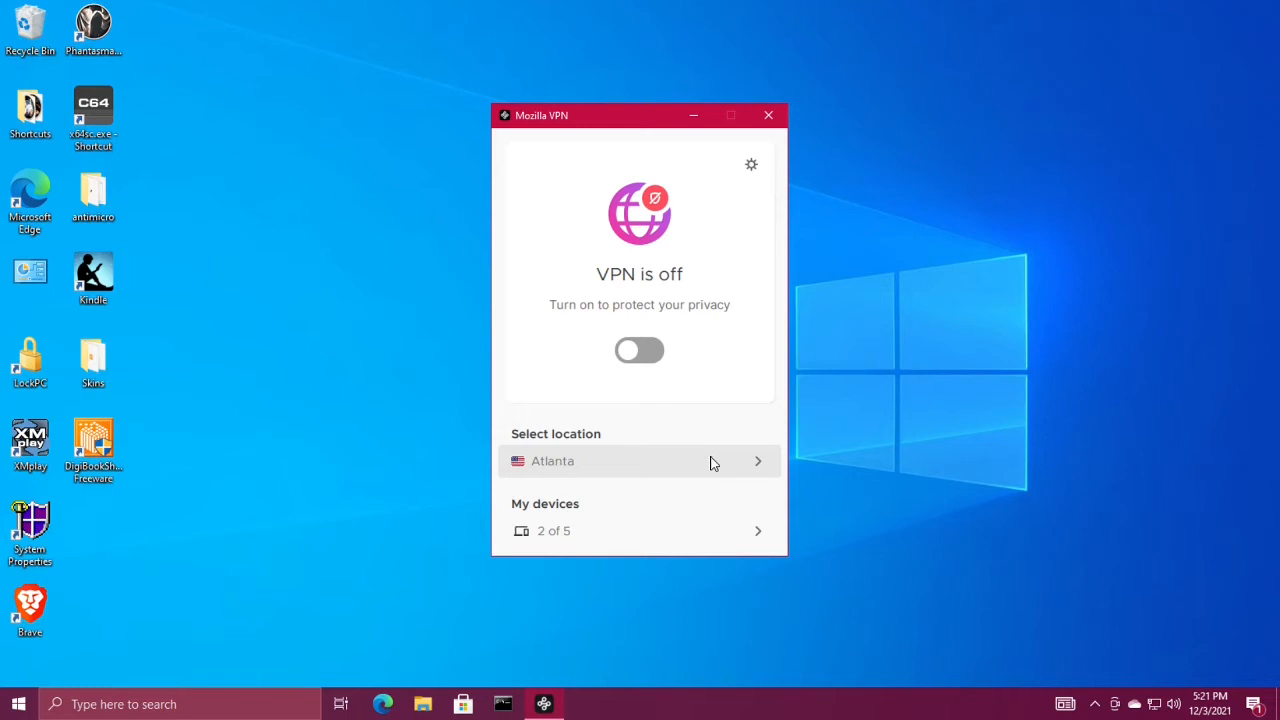
Switch to Multi-hop with São Paulo as entry and Chicago as exit
left_click(640, 461)
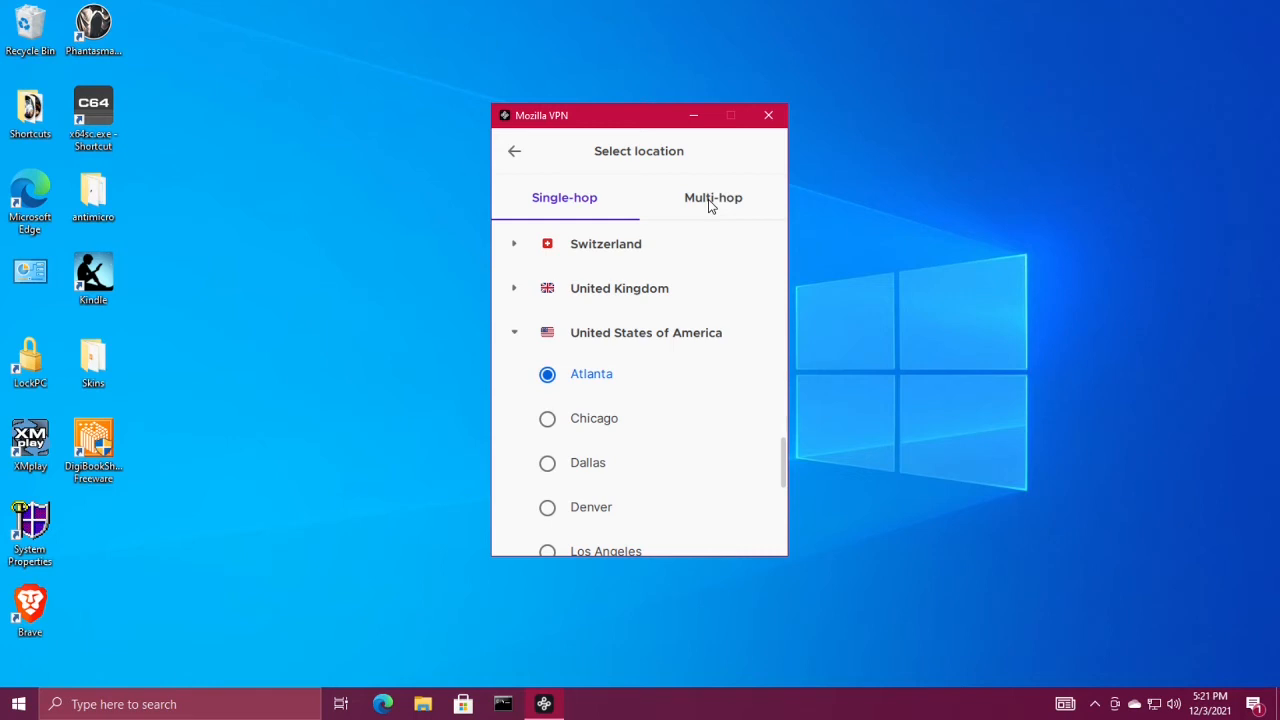
left_click(713, 197)
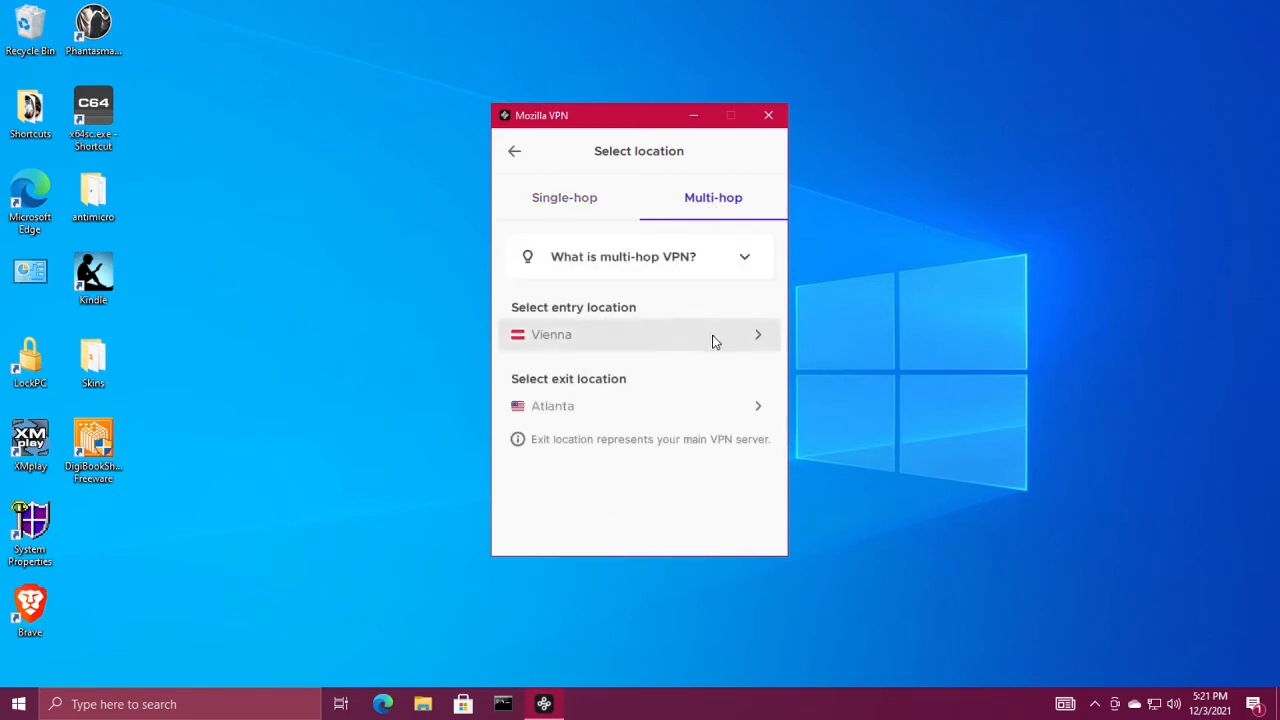
mouse_move(750, 351)
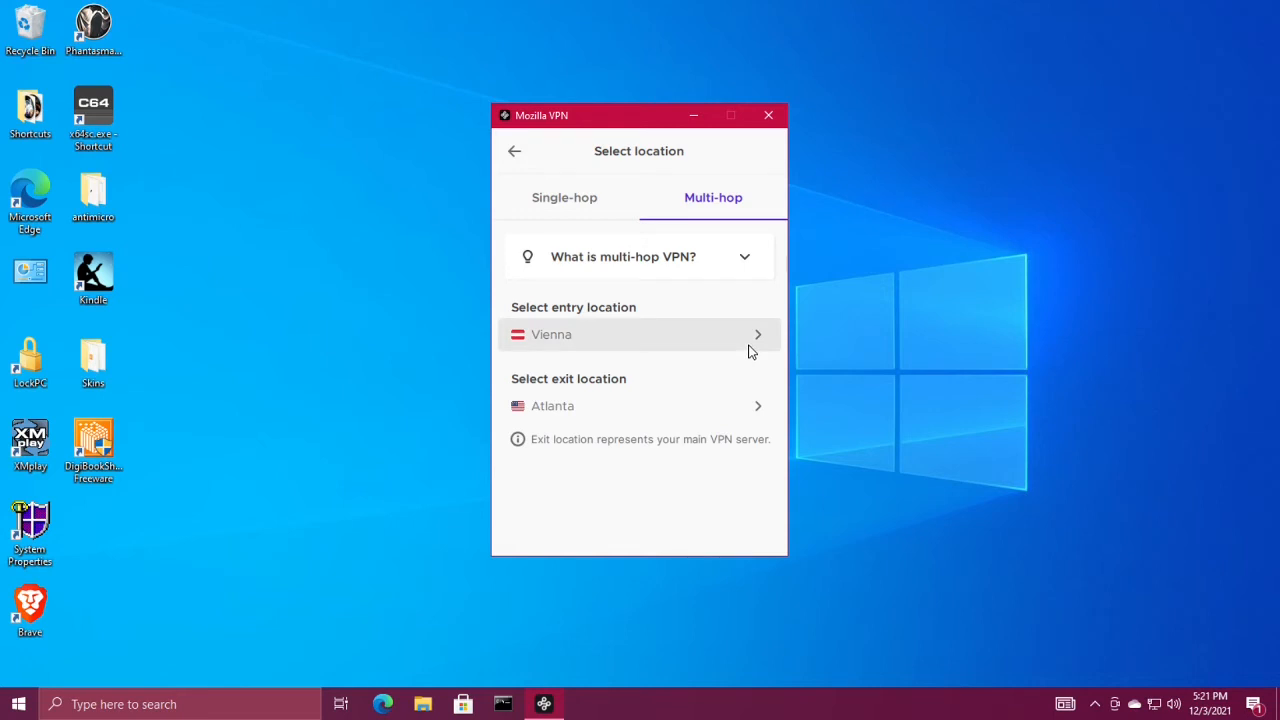
left_click(640, 334)
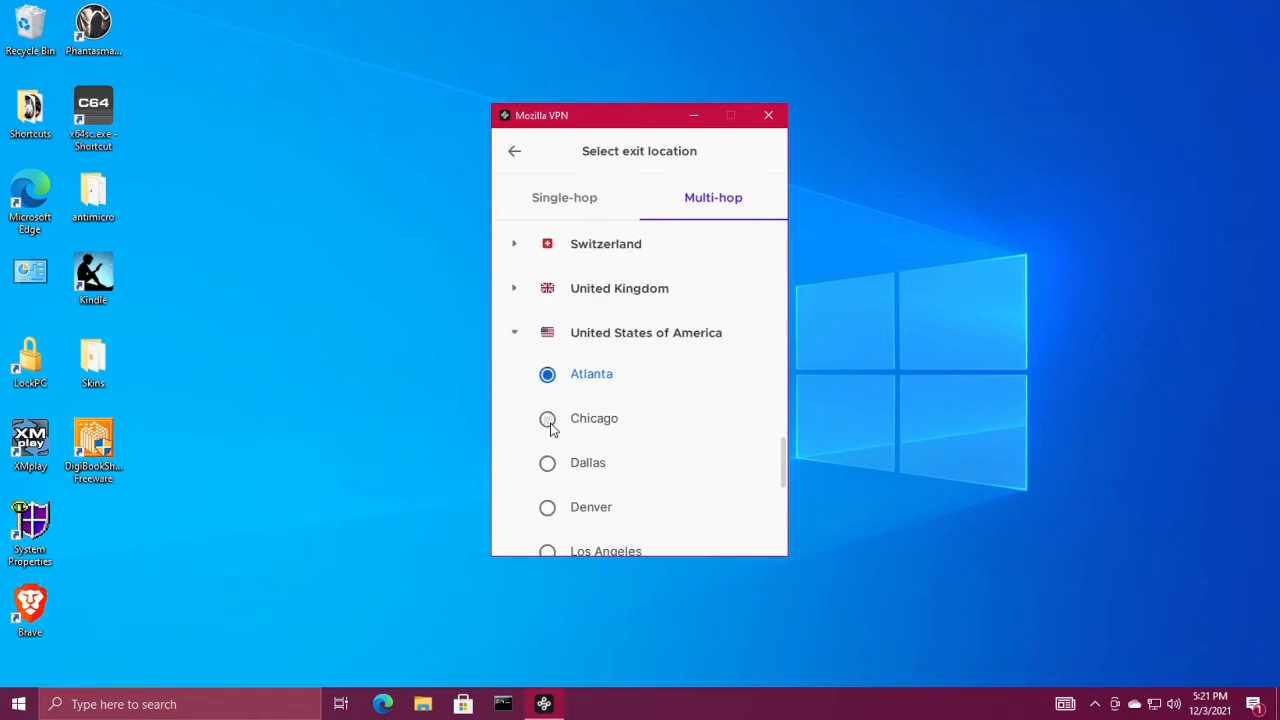
left_click(547, 418)
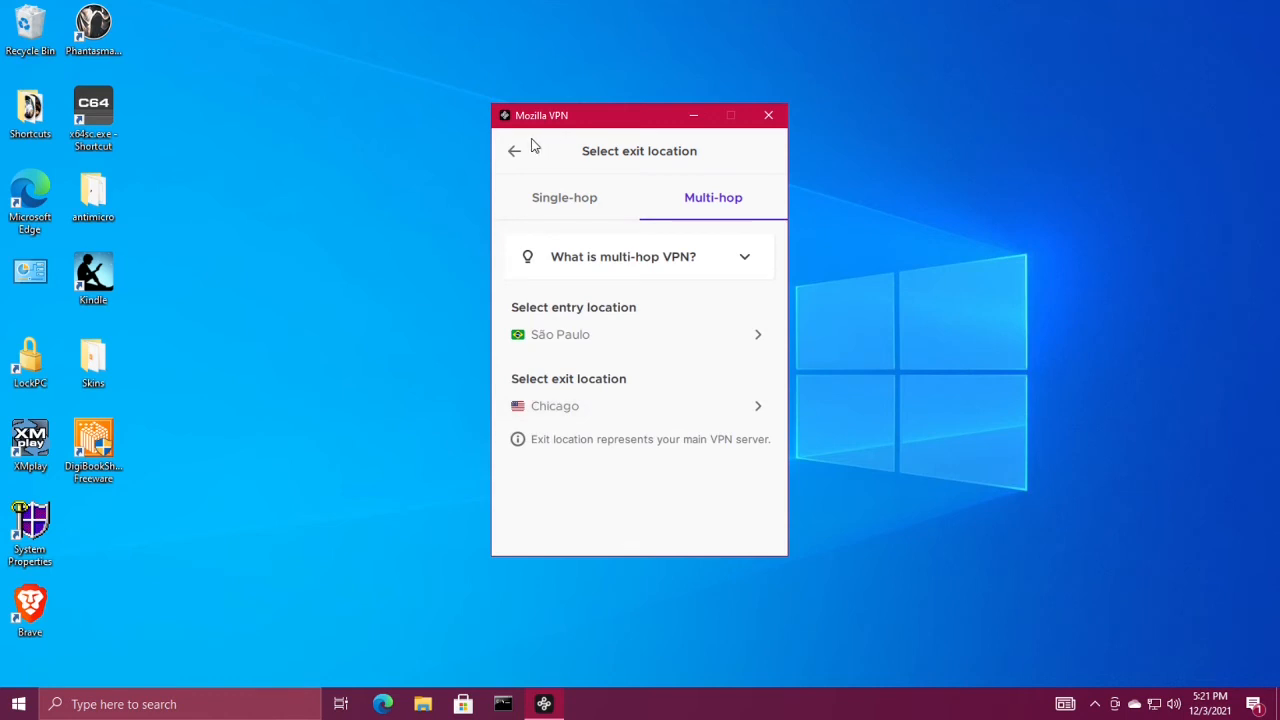
Enable Local network access under Settings > Network settings
left_click(515, 150)
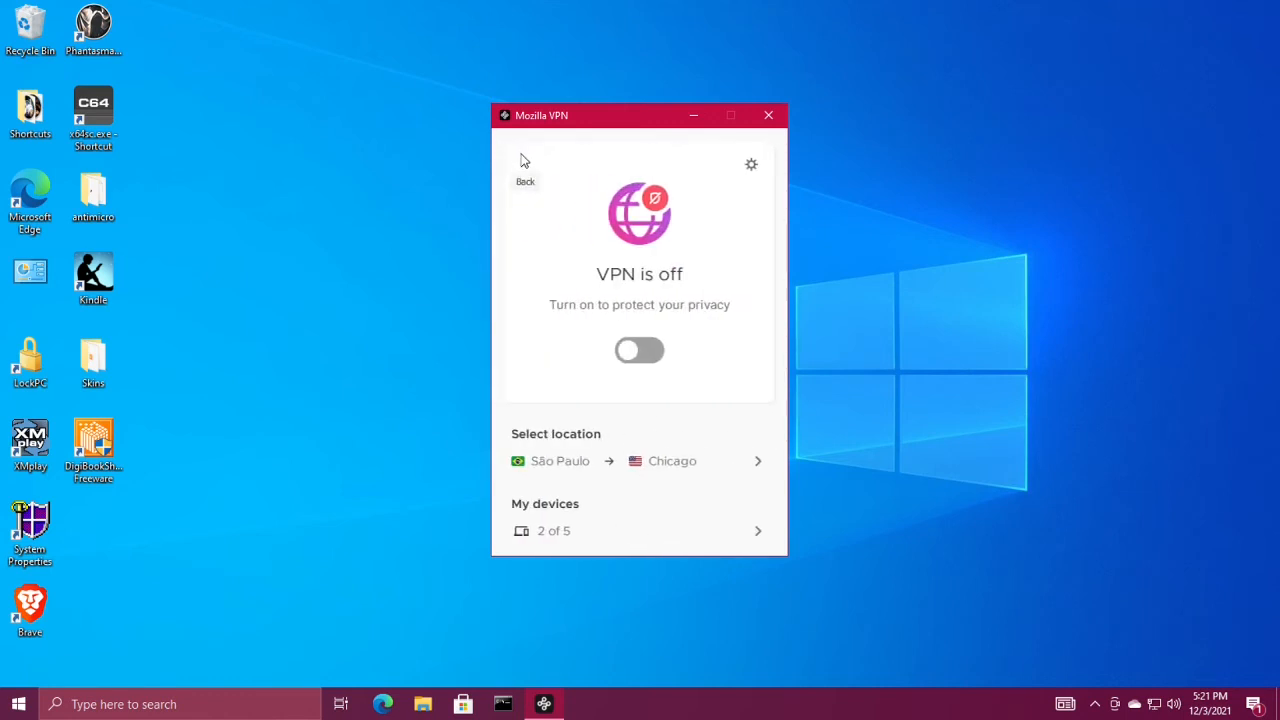
mouse_move(583, 368)
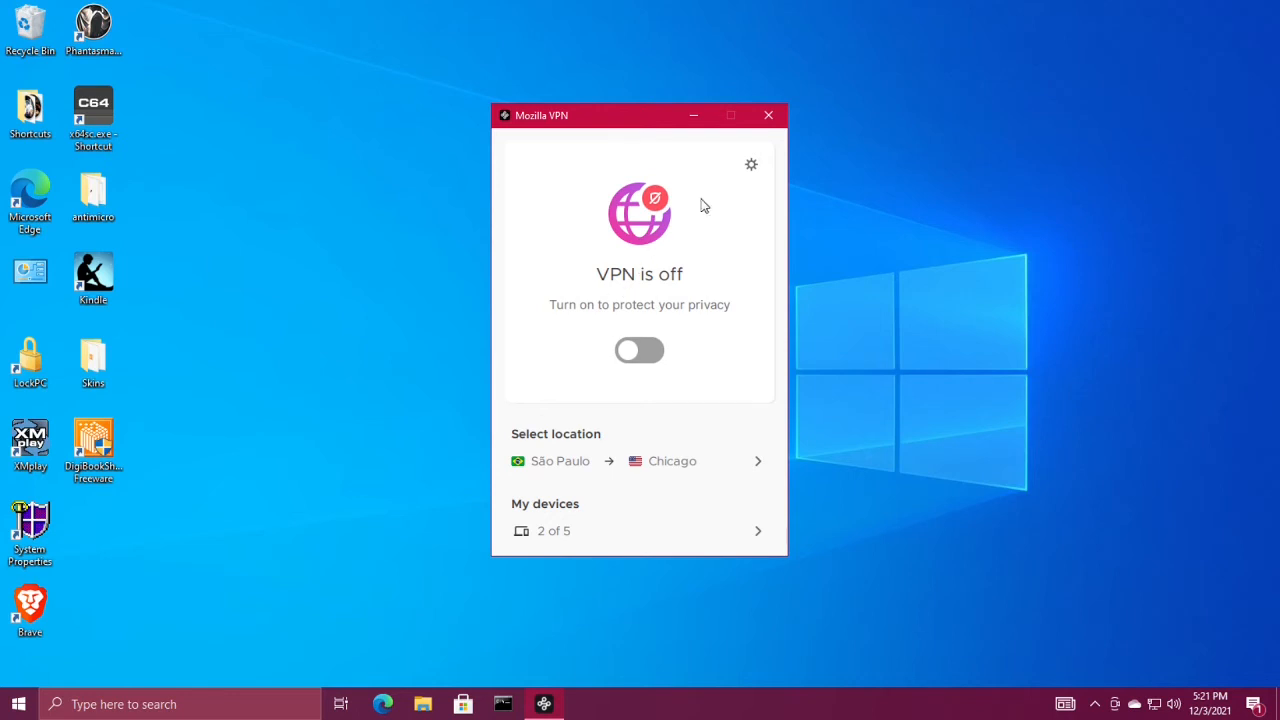
mouse_move(751, 164)
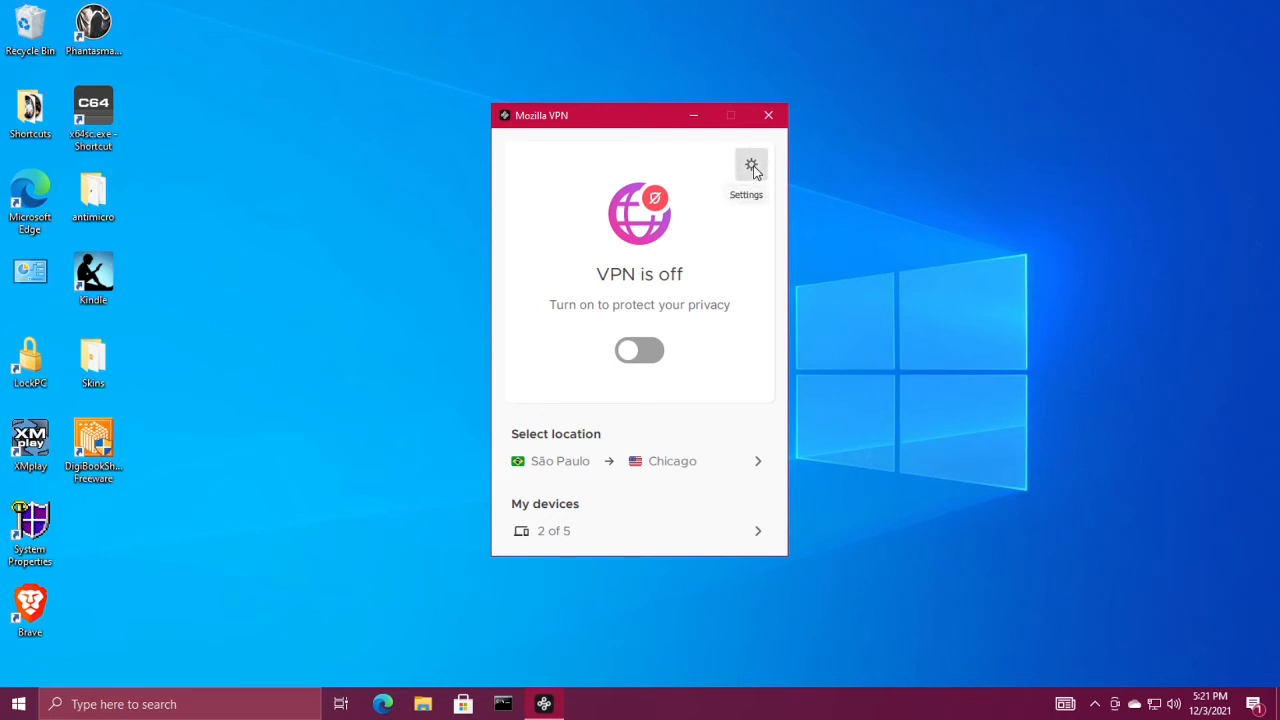
left_click(751, 165)
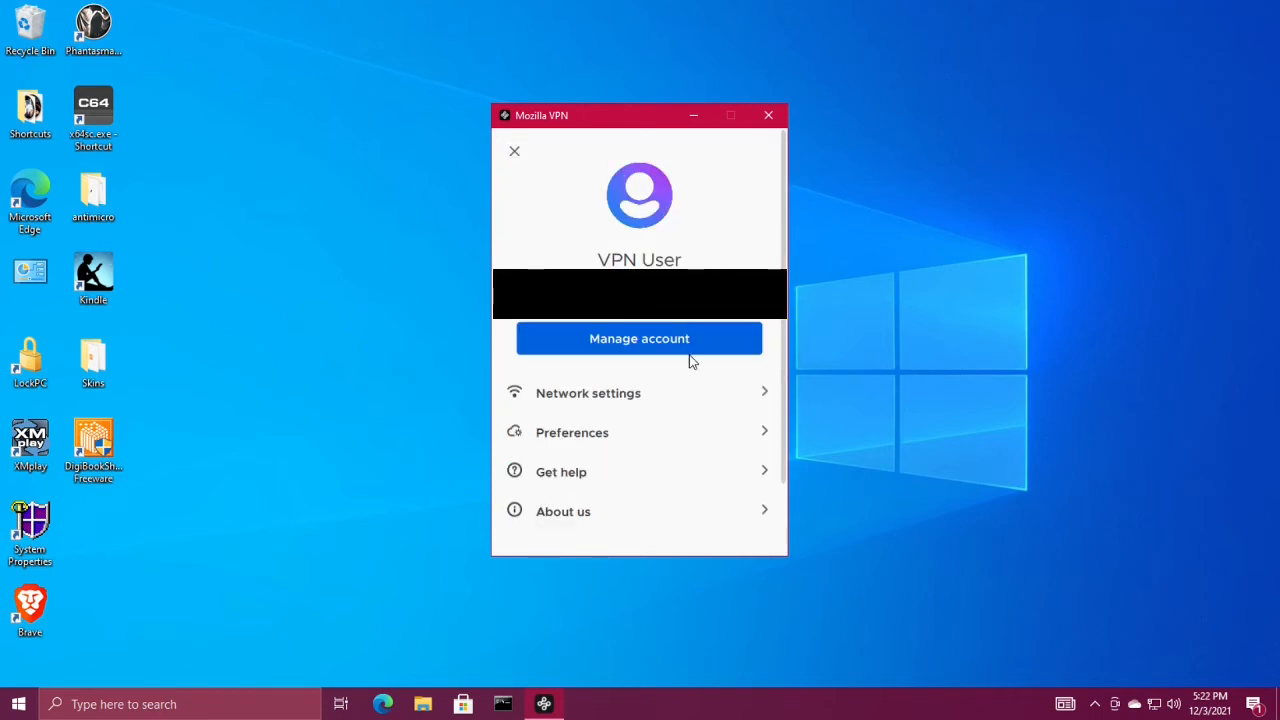
mouse_move(693, 400)
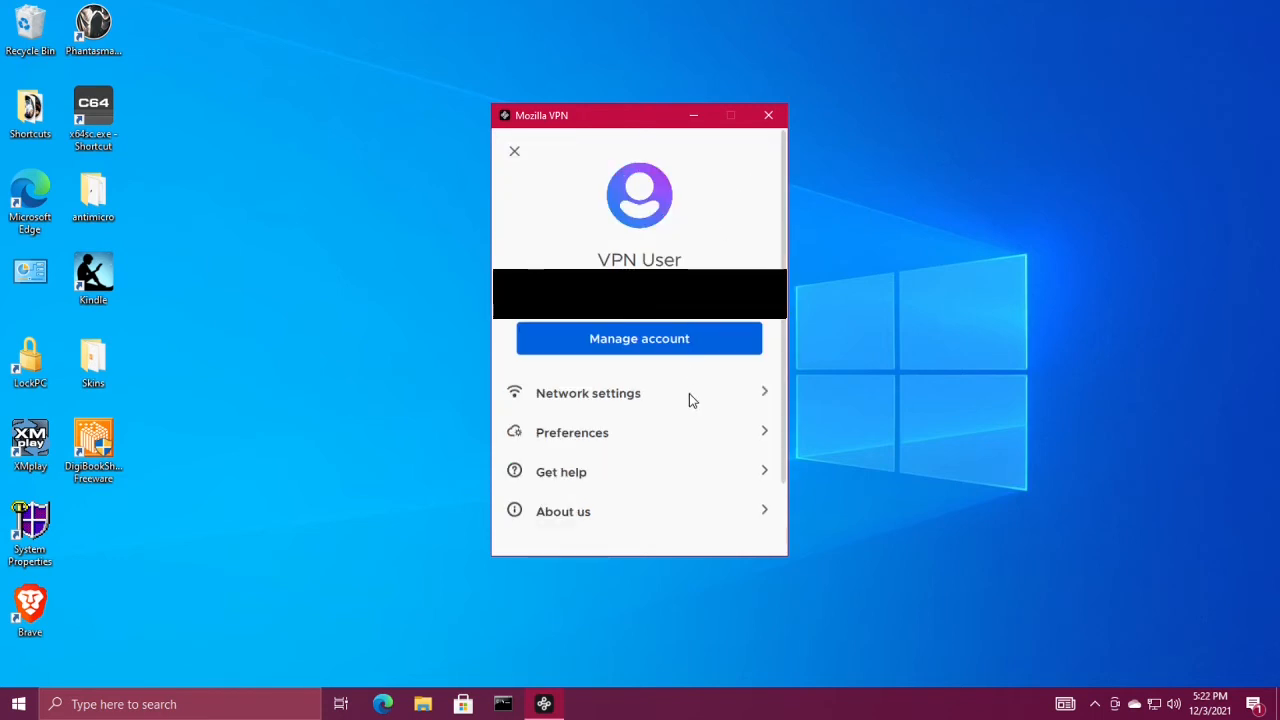
left_click(588, 392)
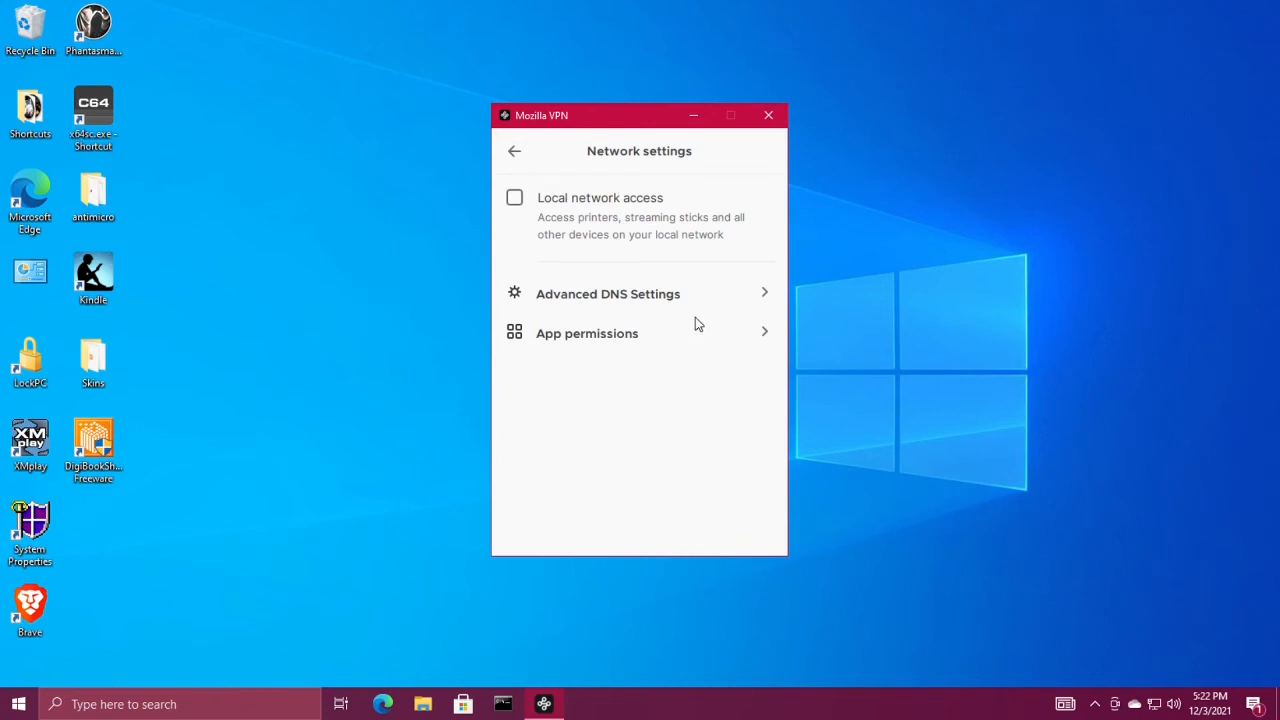
mouse_move(570, 235)
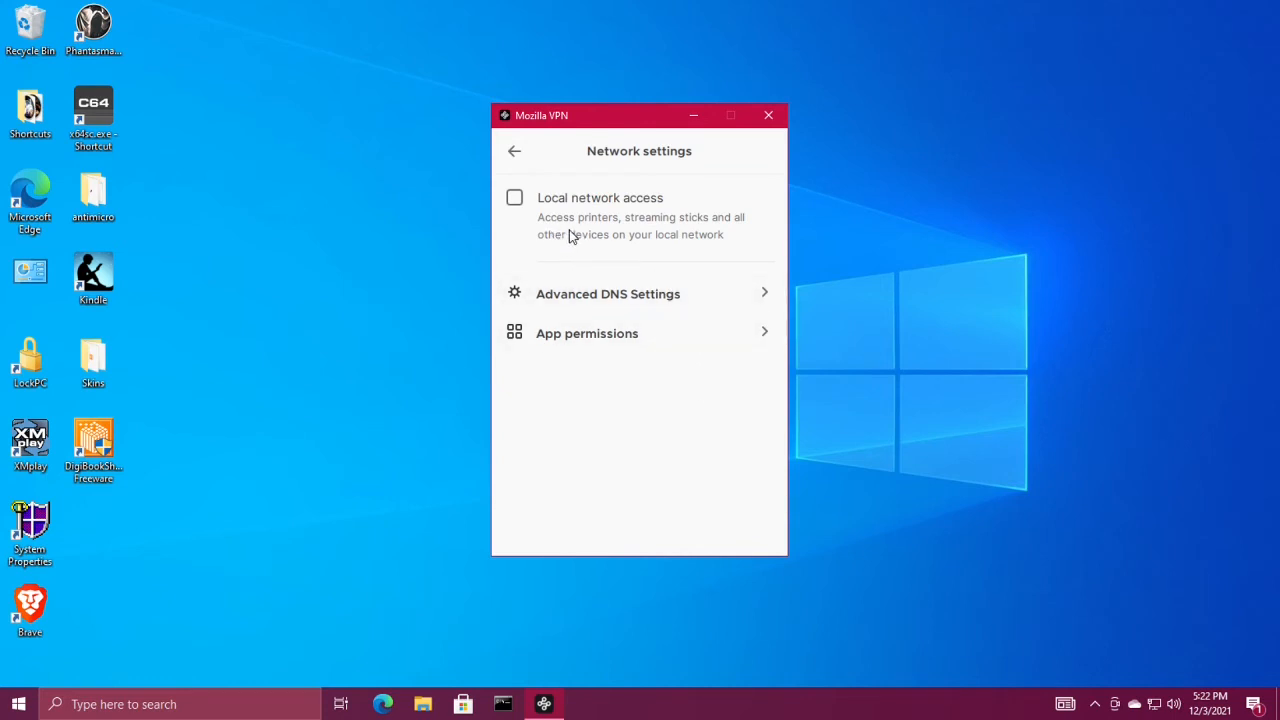
mouse_move(615, 245)
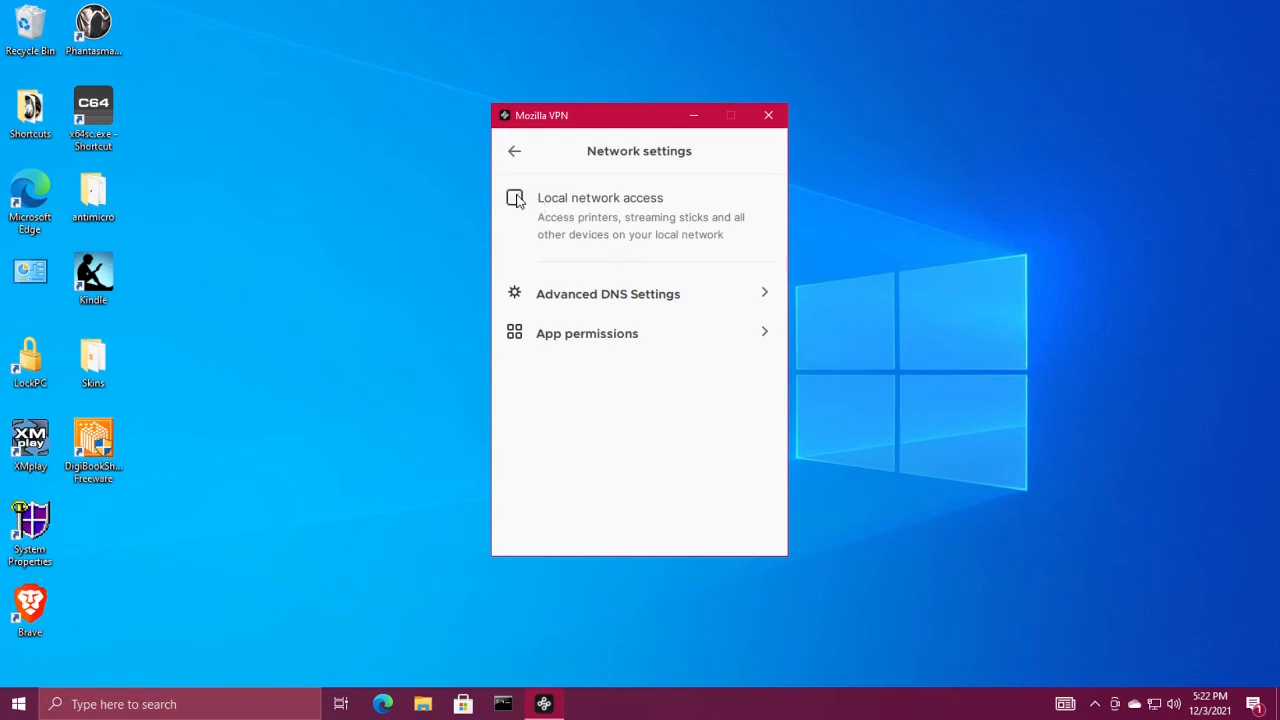
left_click(514, 197)
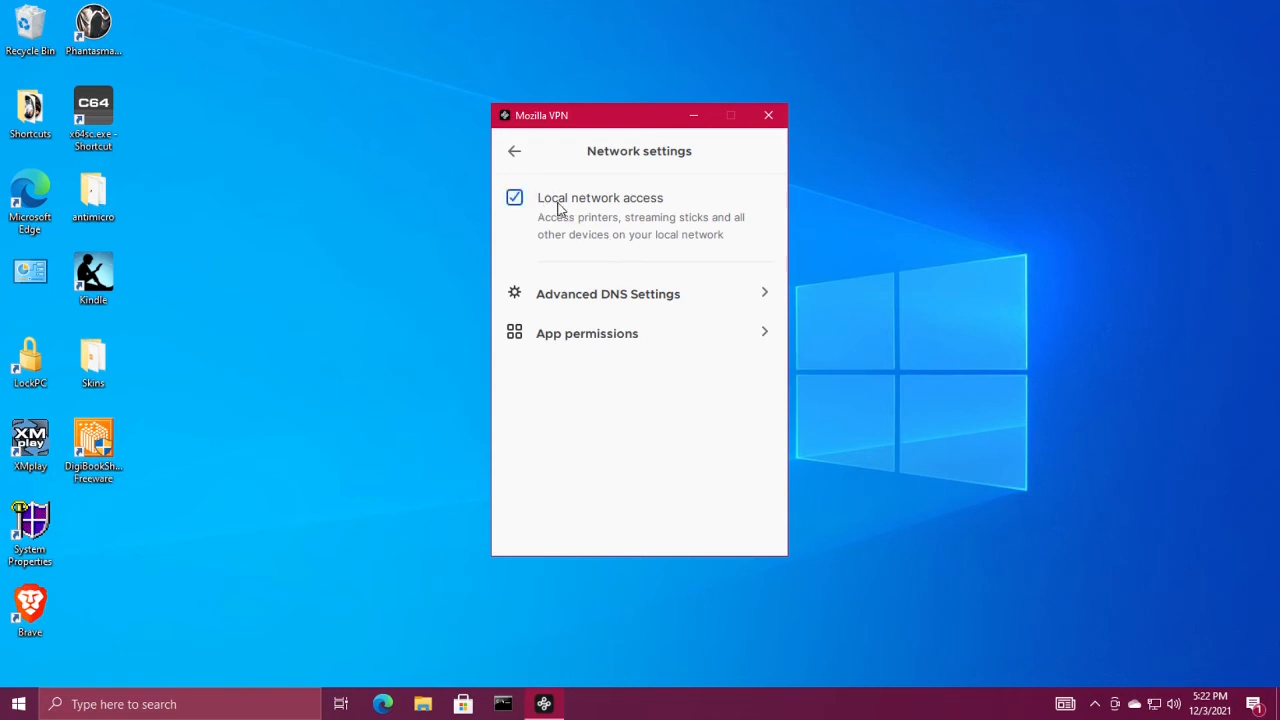
mouse_move(575, 218)
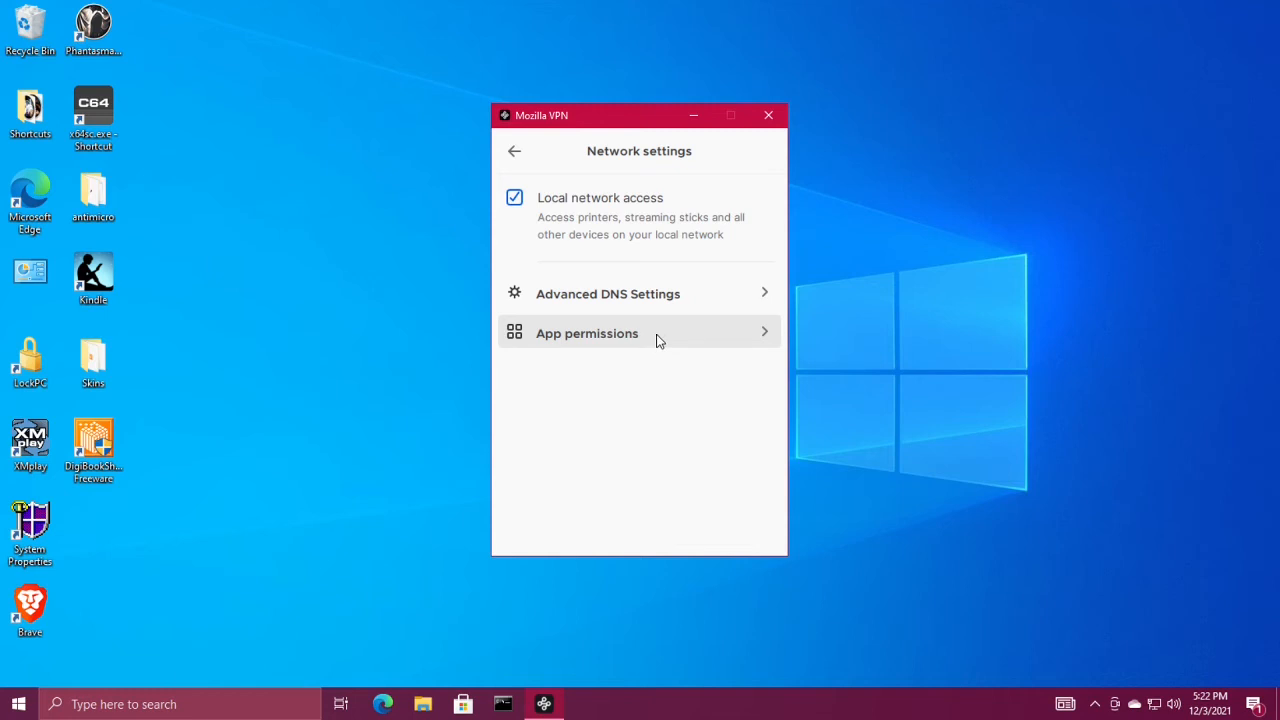
Turn off Protect all apps, exclude Brave, and return to network settings
left_click(587, 333)
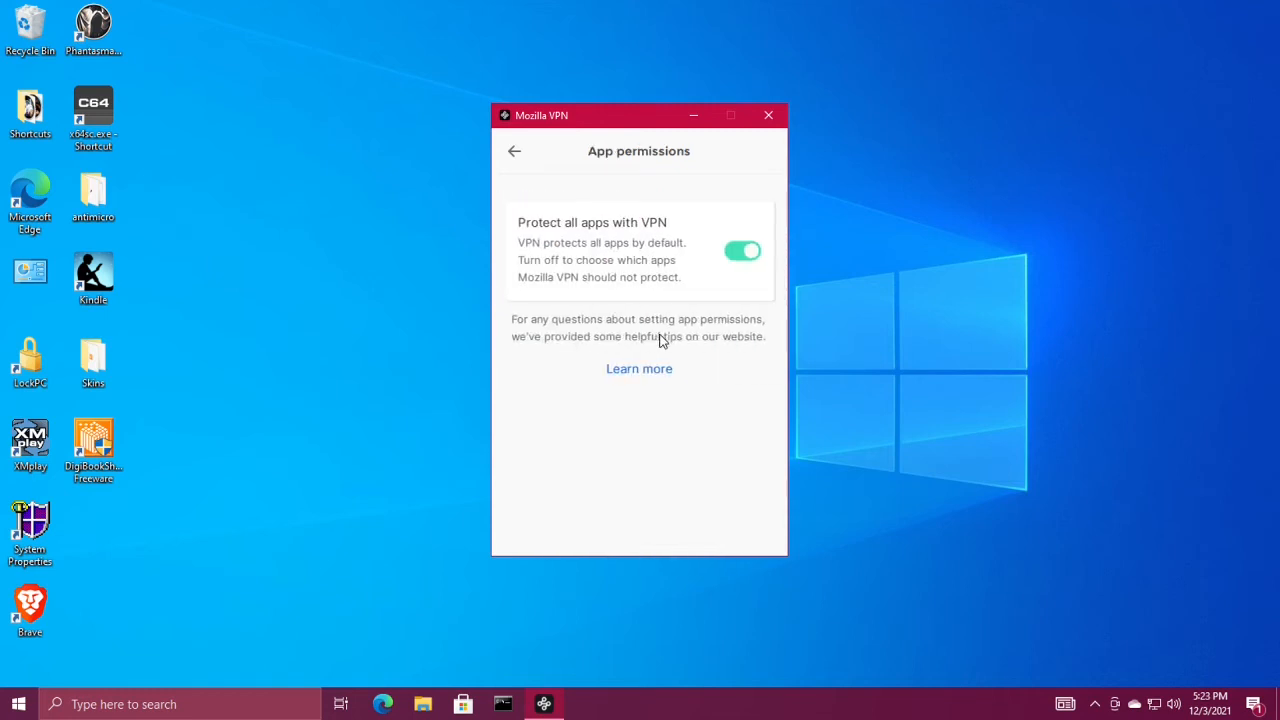
mouse_move(710, 280)
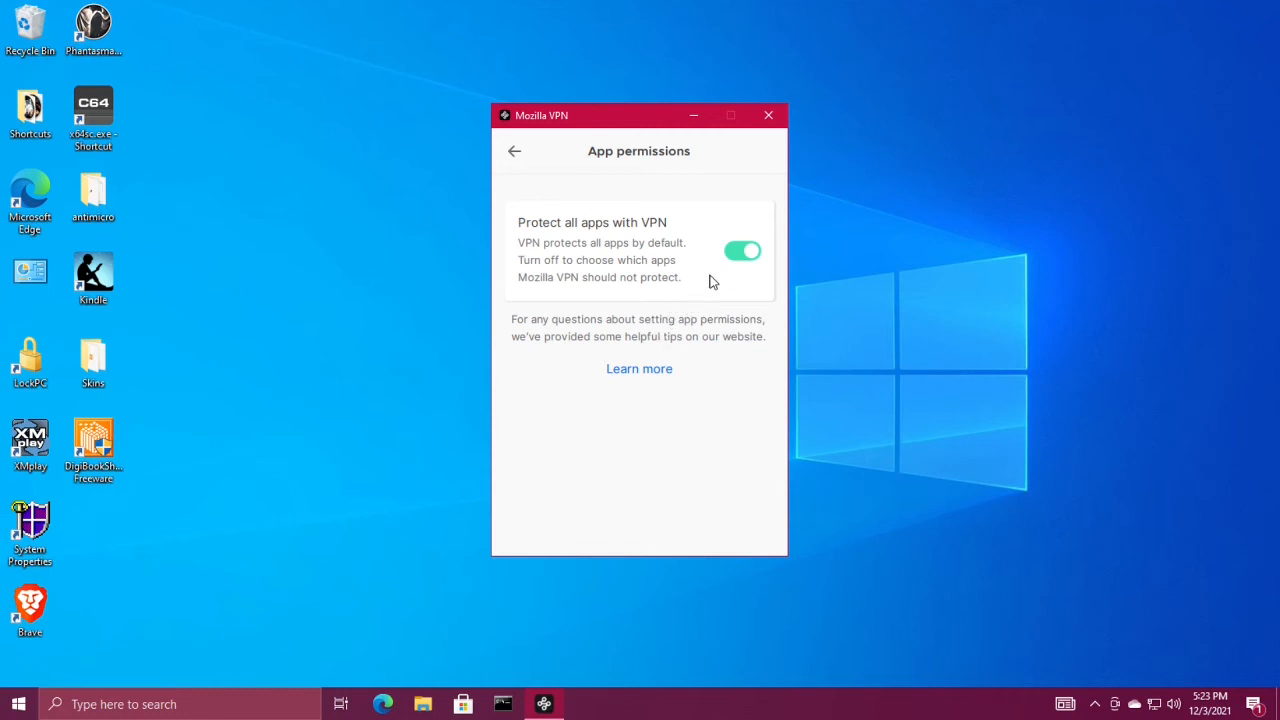
mouse_move(743, 255)
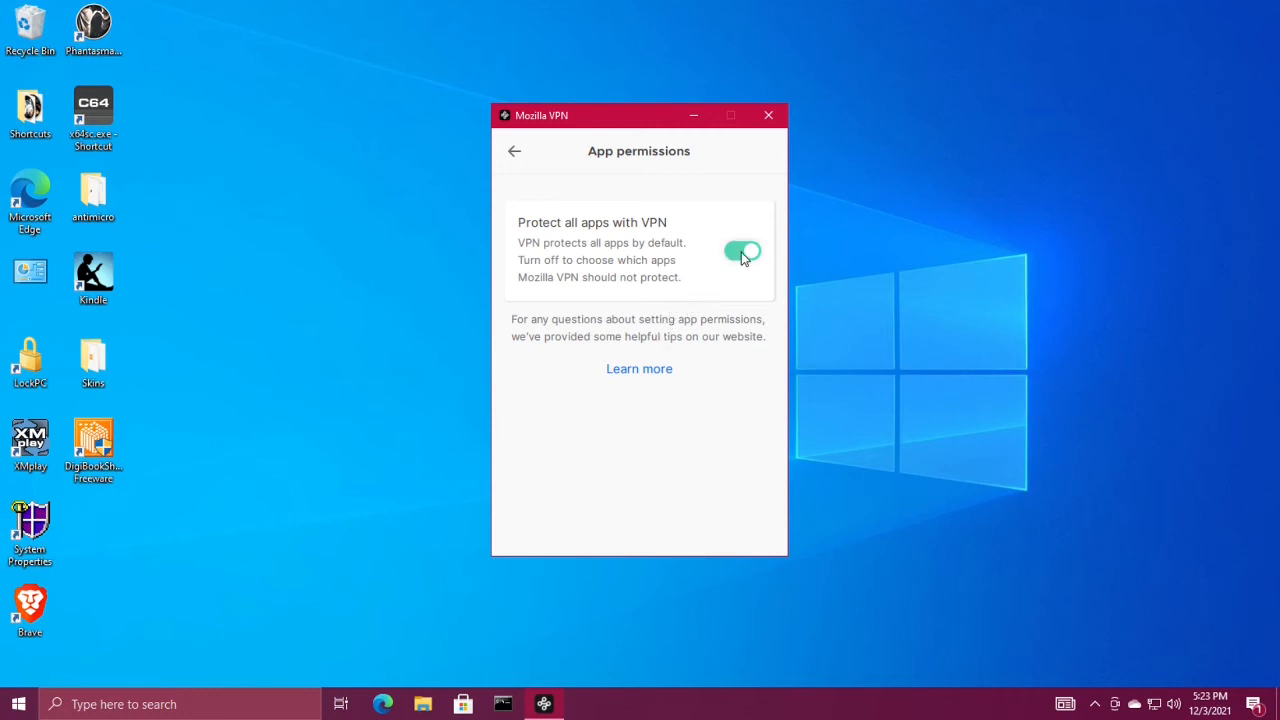
left_click(742, 251)
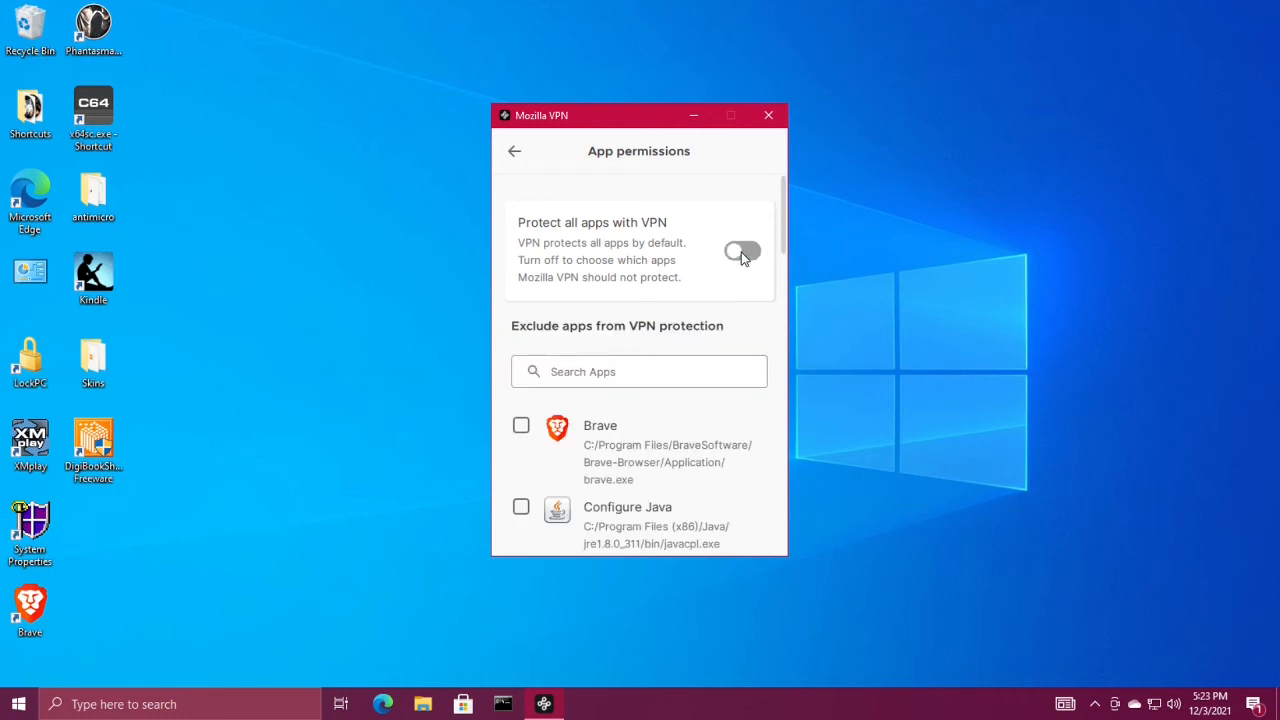
scroll("down", 3)
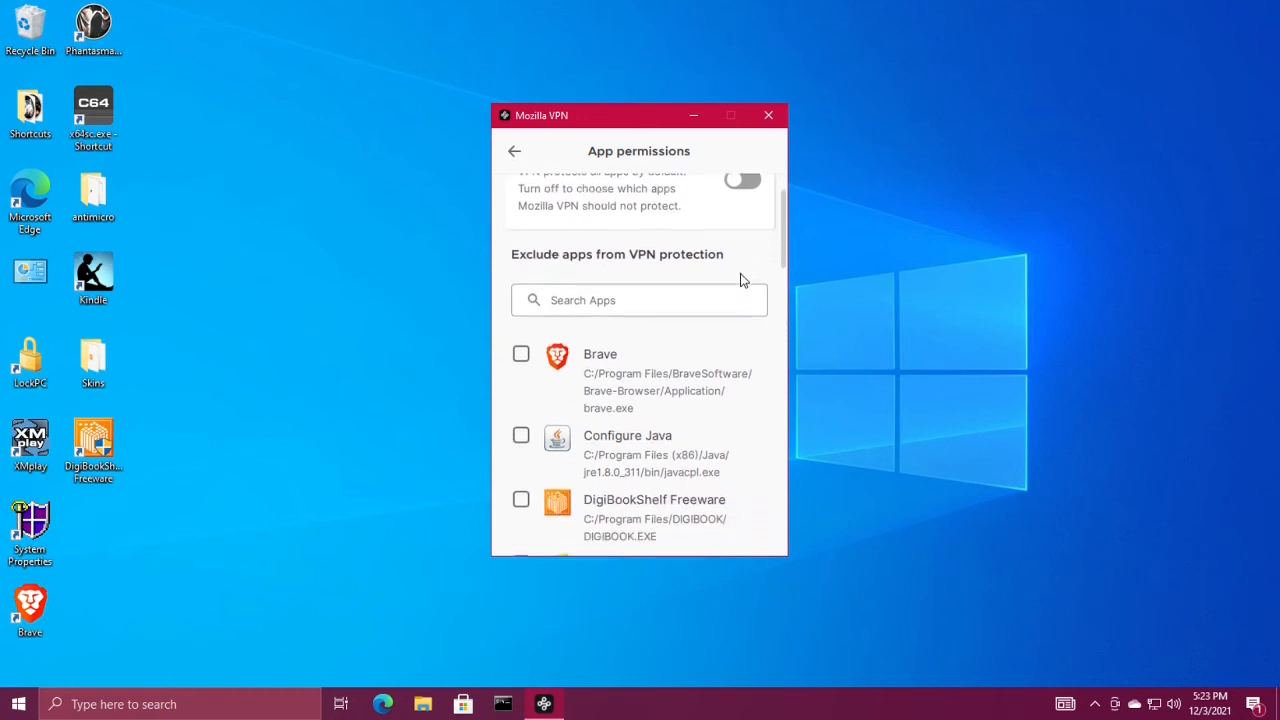
scroll("down", 3)
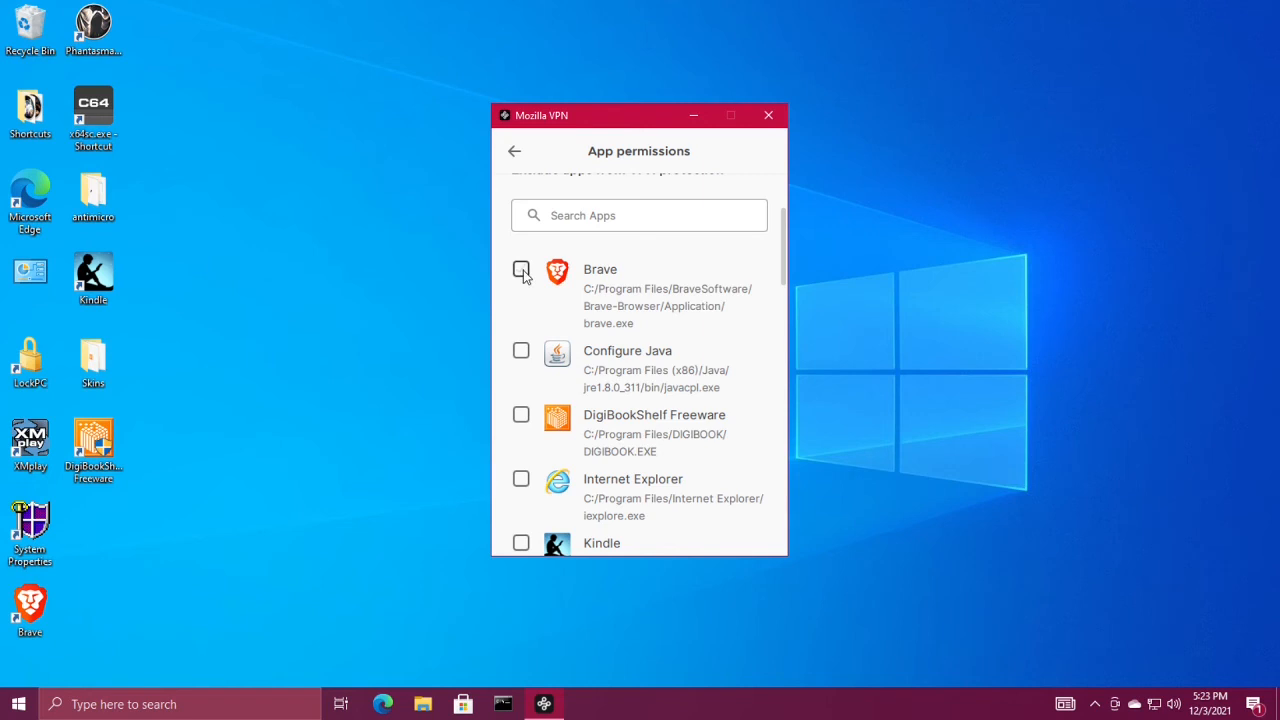
left_click(521, 270)
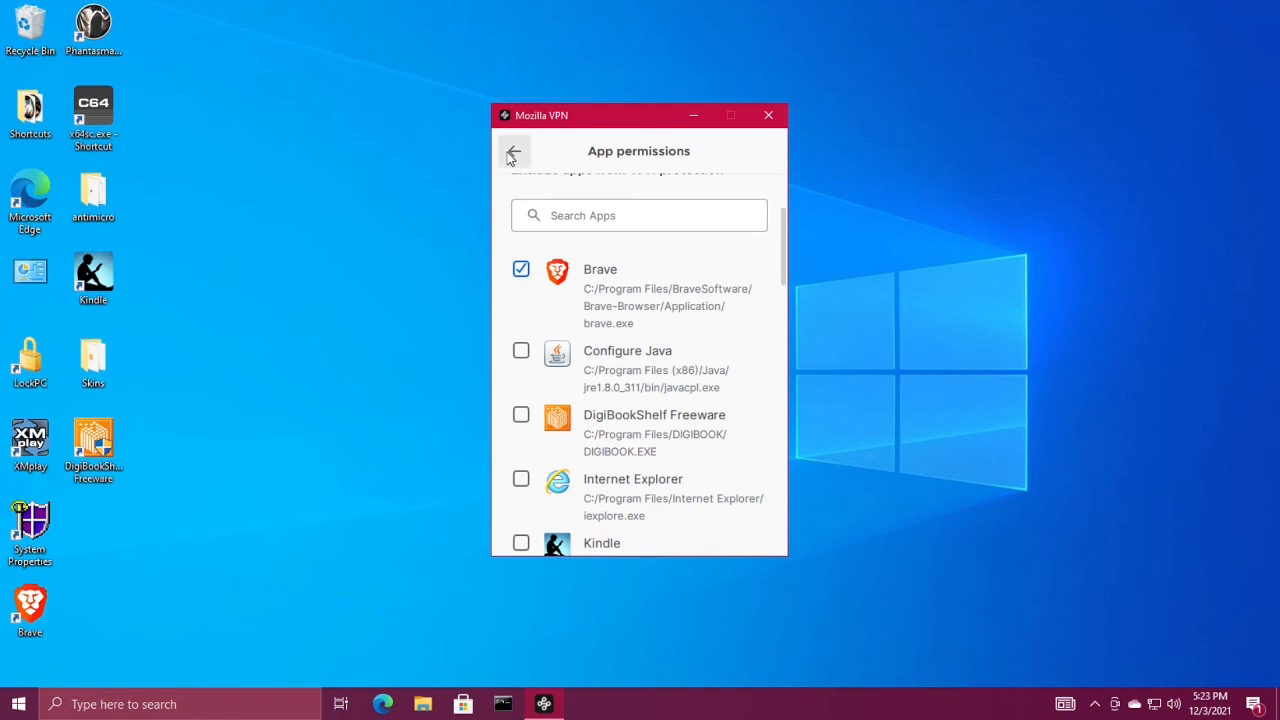
left_click(514, 151)
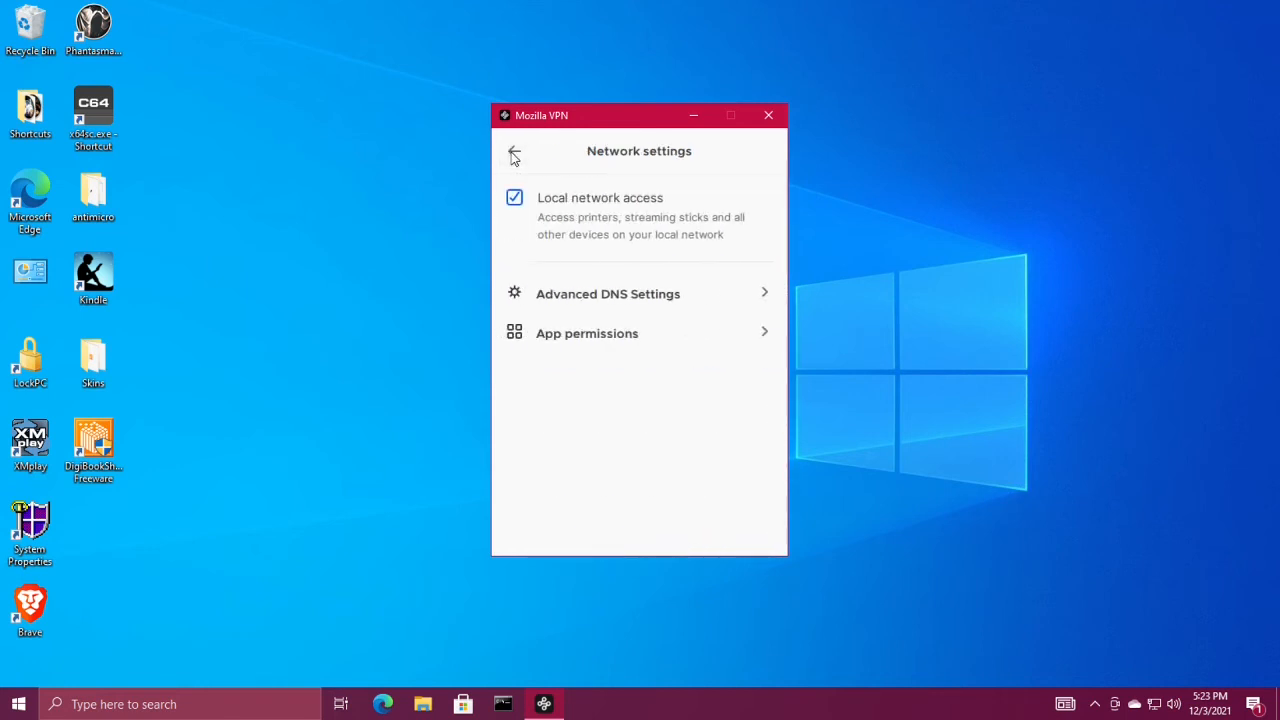
Return to the main screen, try the VPN toggle, and dismiss the background service error
left_click(514, 152)
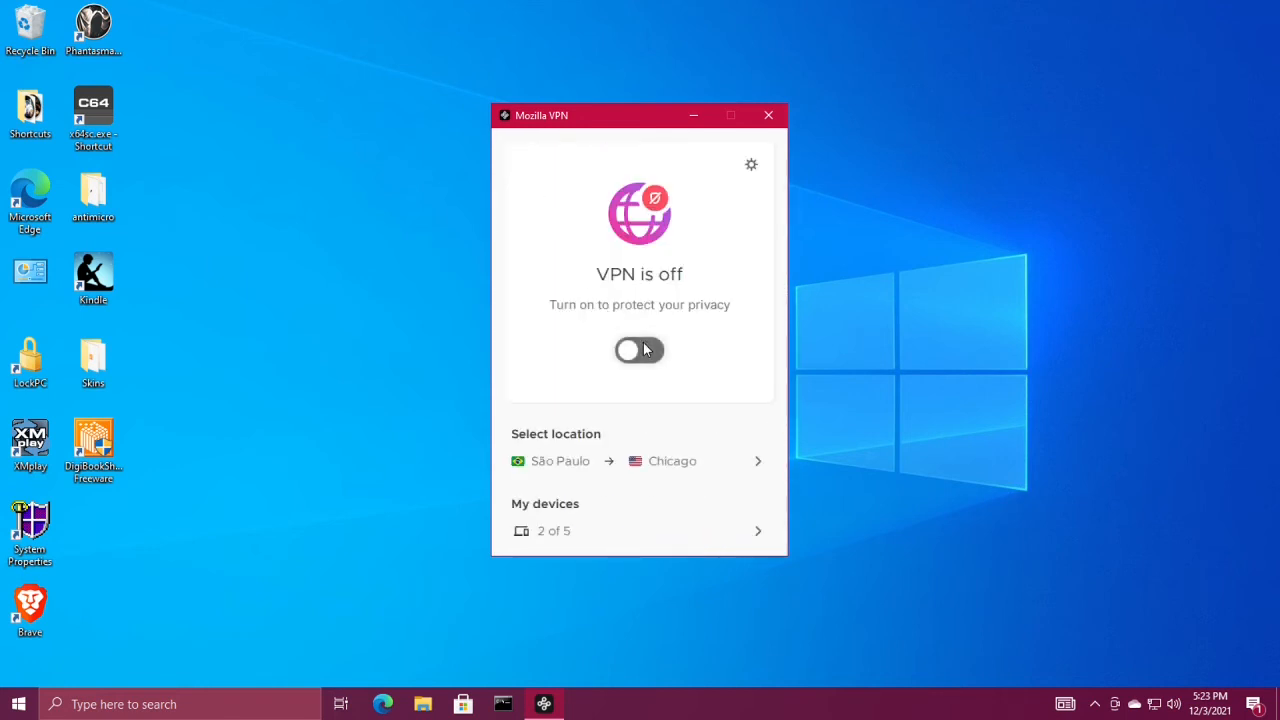
left_click(639, 350)
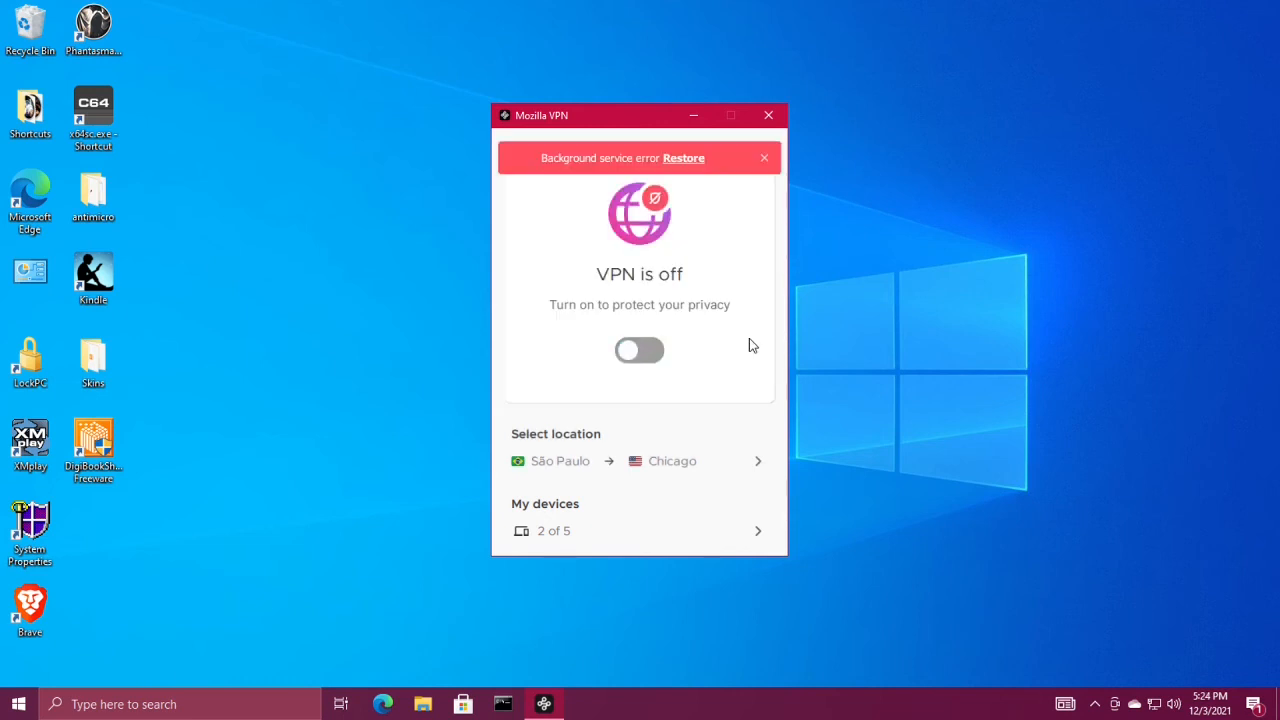
left_click(764, 158)
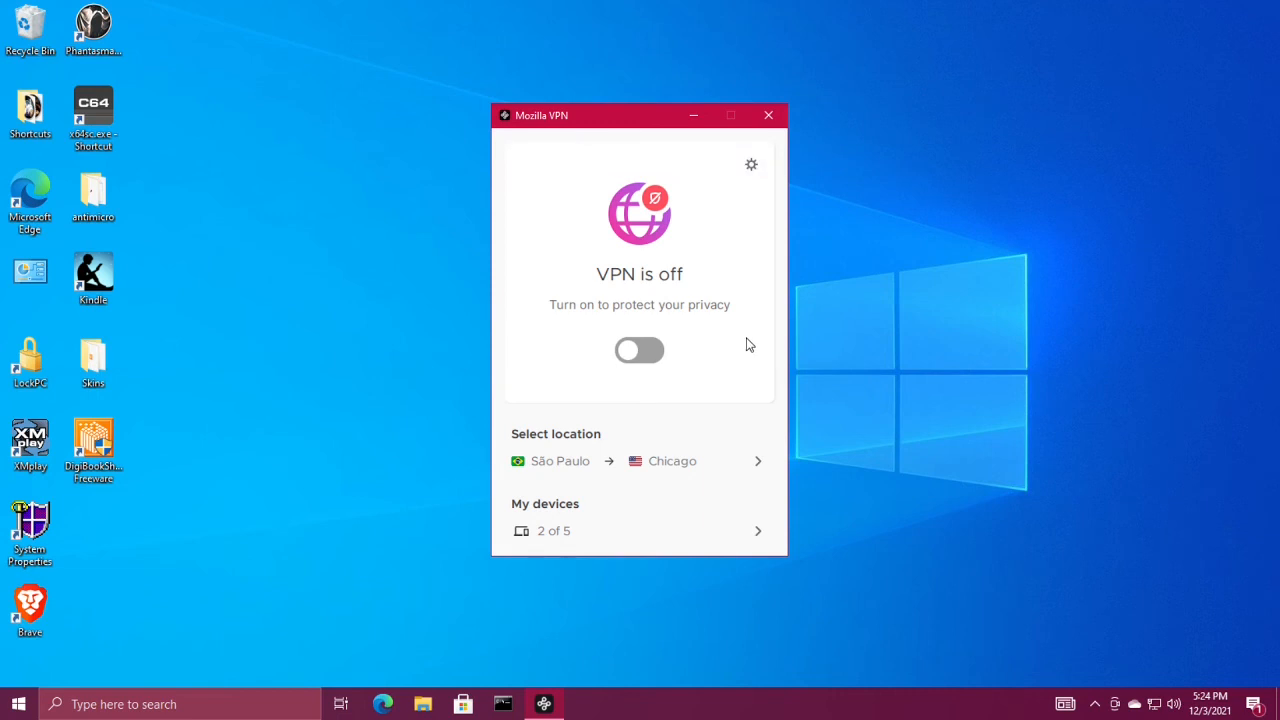
mouse_move(1160, 530)
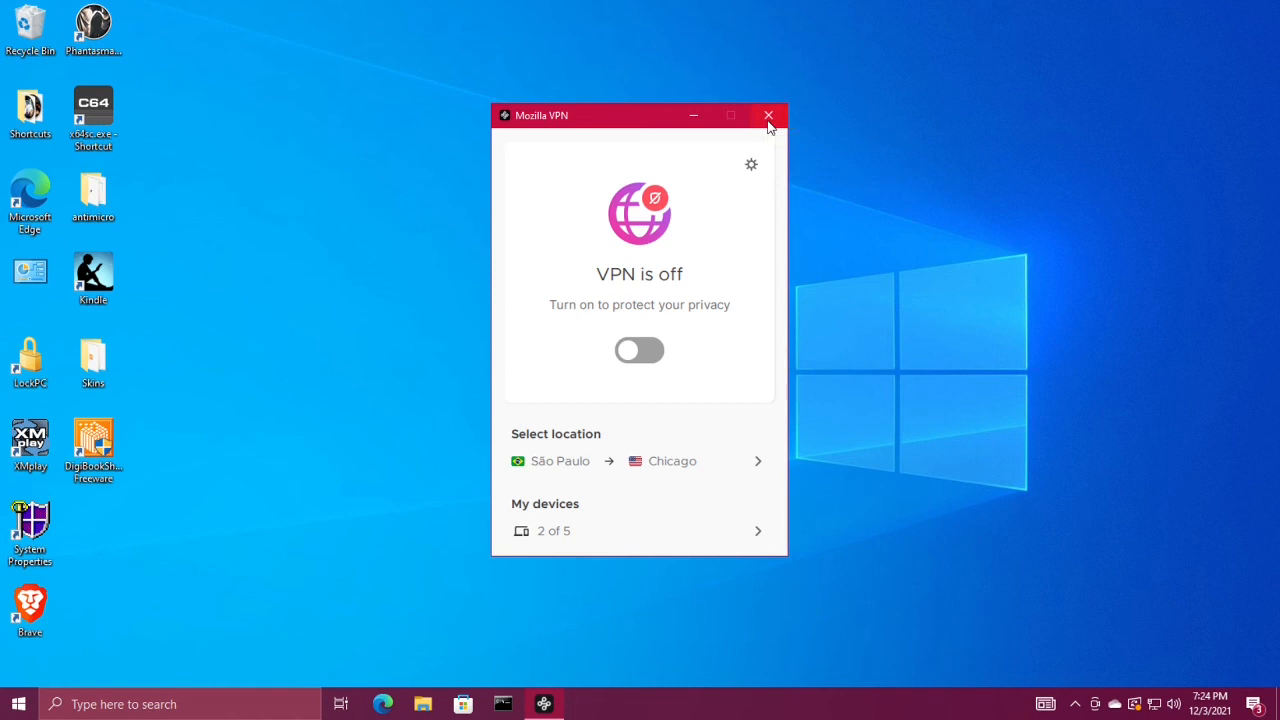
Close the Mozilla VPN window and open the Windows Start menu
left_click(768, 115)
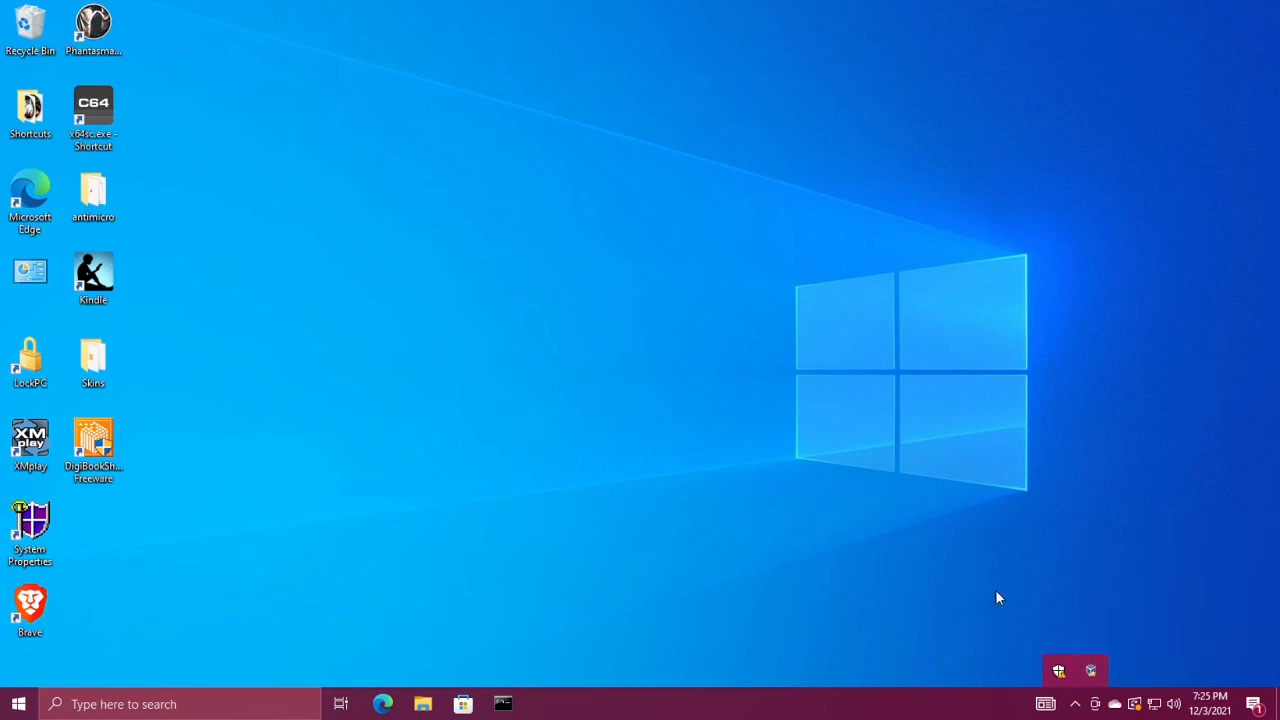
mouse_move(80, 688)
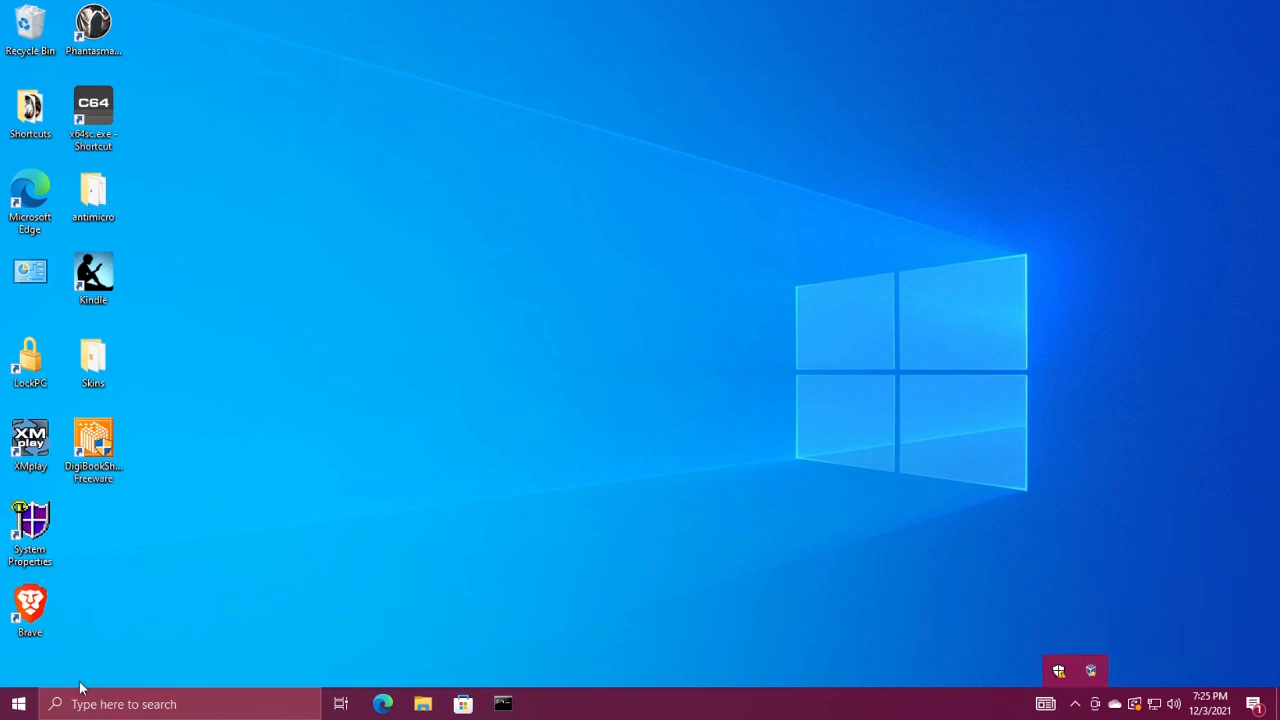
left_click(18, 703)
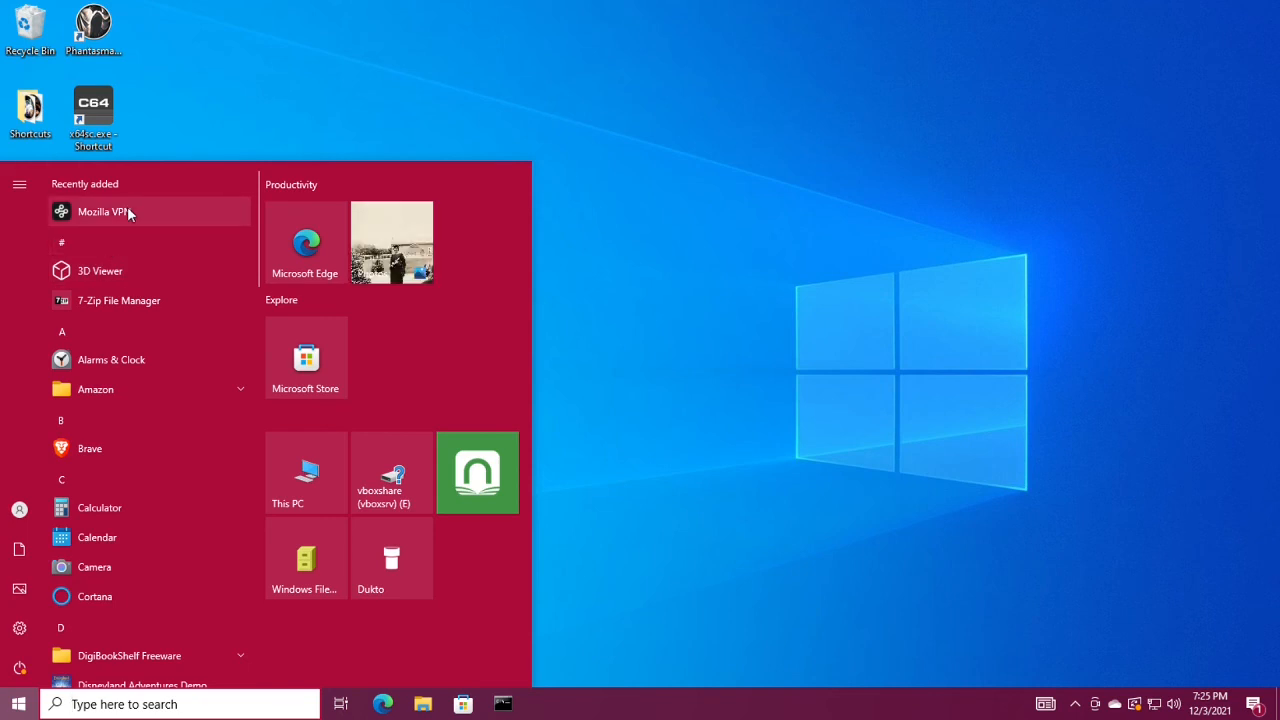
Relaunch Mozilla VPN from Recently added and connect over the São Paulo–Chicago route
left_click(100, 211)
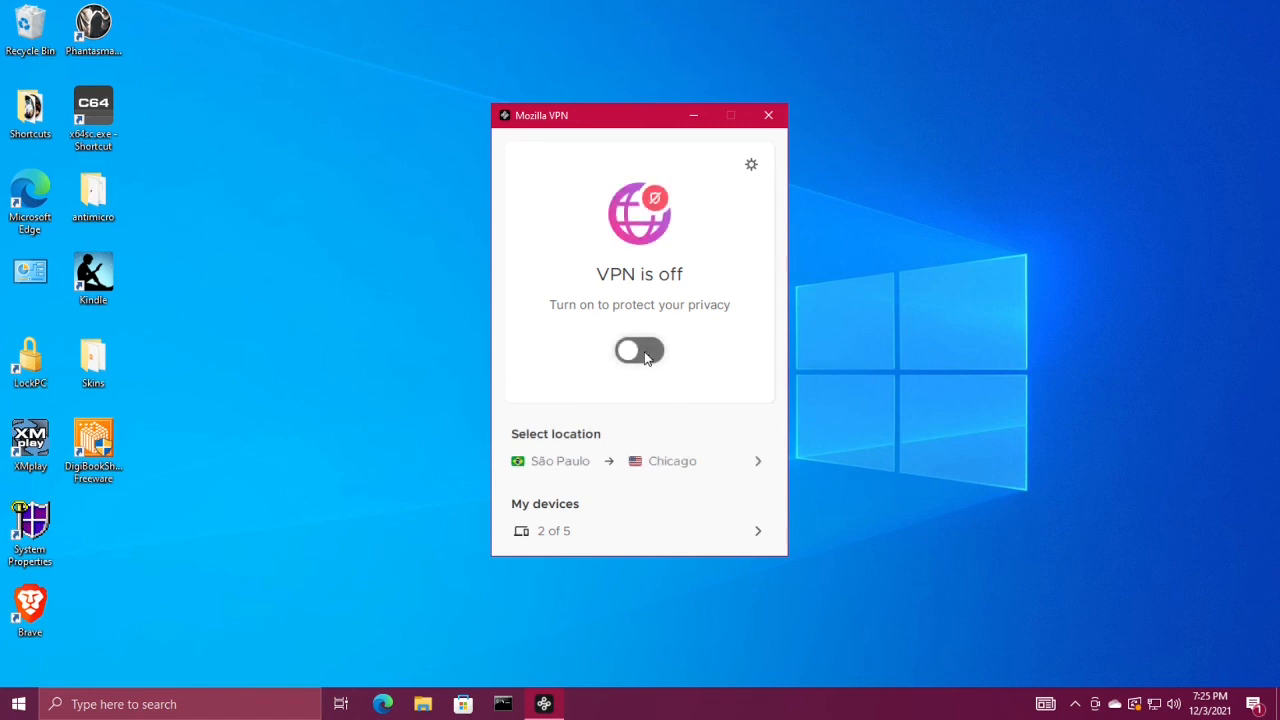
left_click(639, 350)
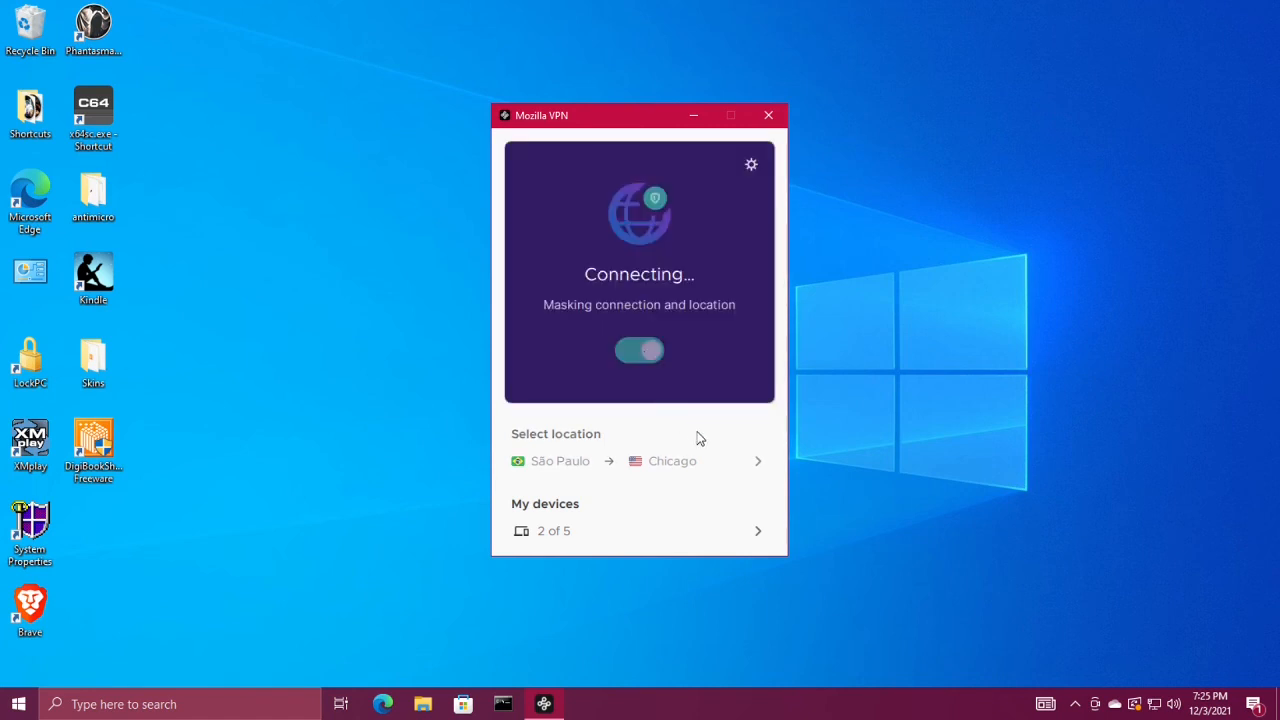